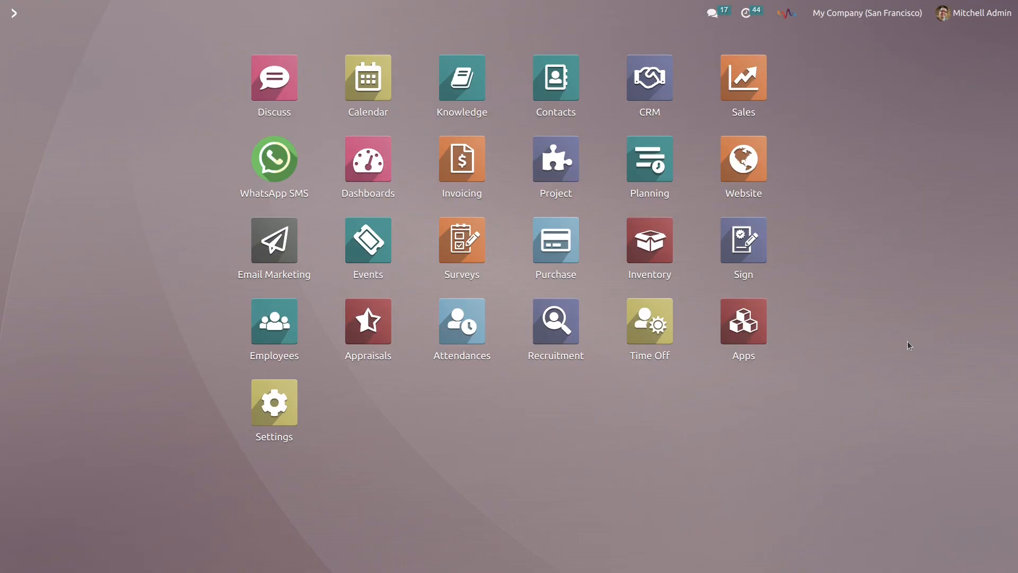
mouse_move(863, 335)
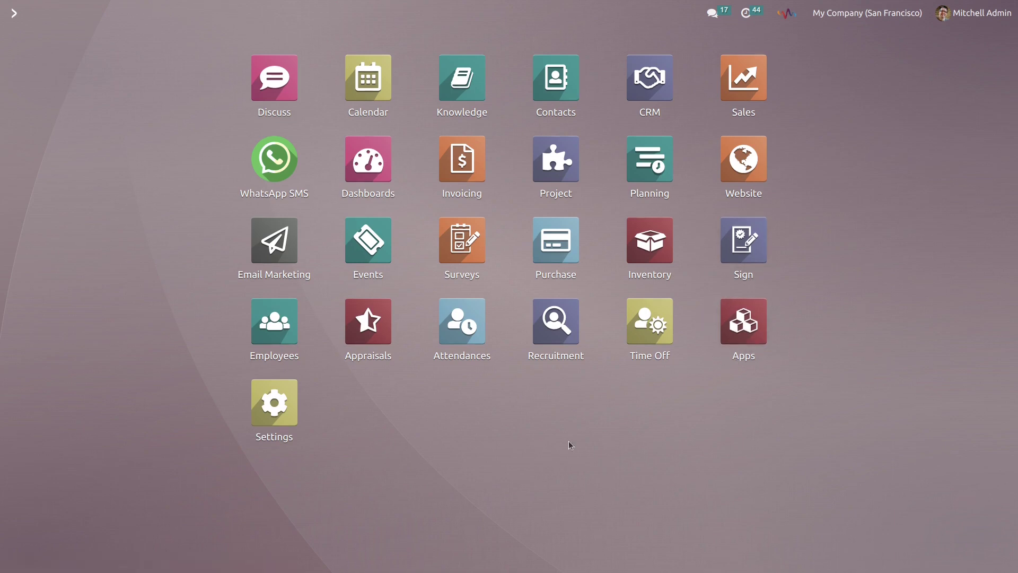
Launch the Settings app from the Odoo home screen.
click(274, 402)
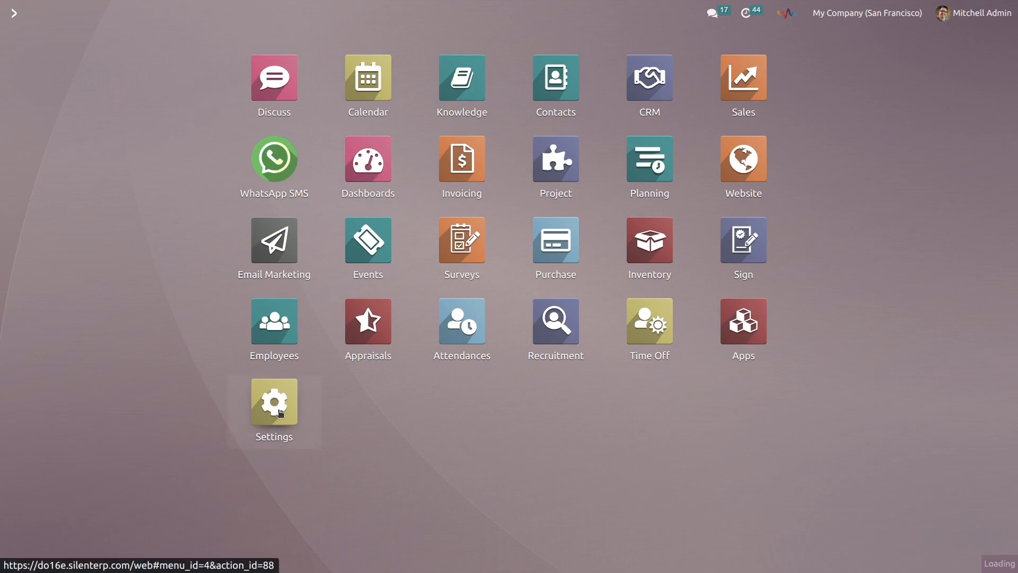
click(275, 401)
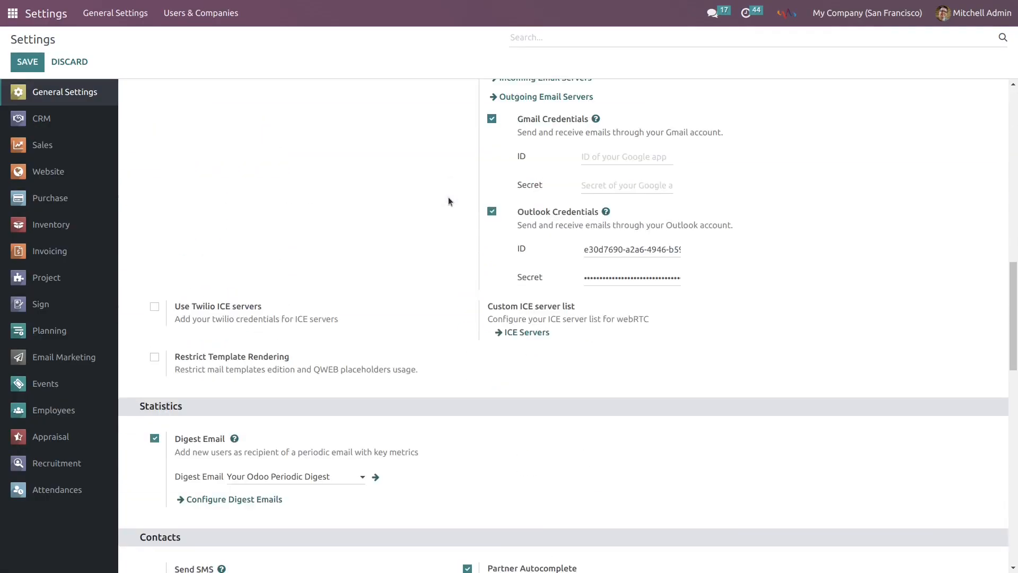
scroll(up, 3)
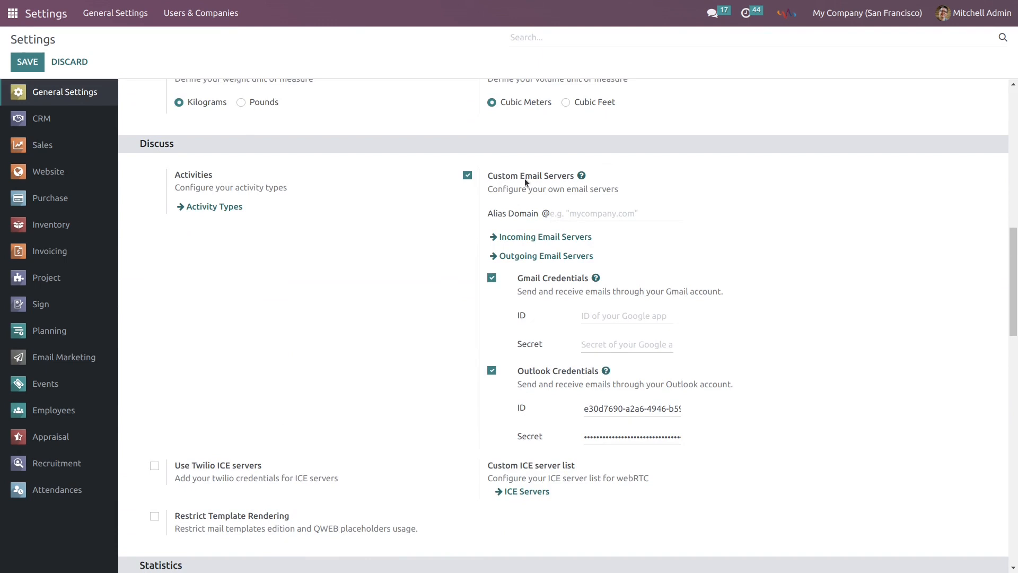
mouse_move(534, 188)
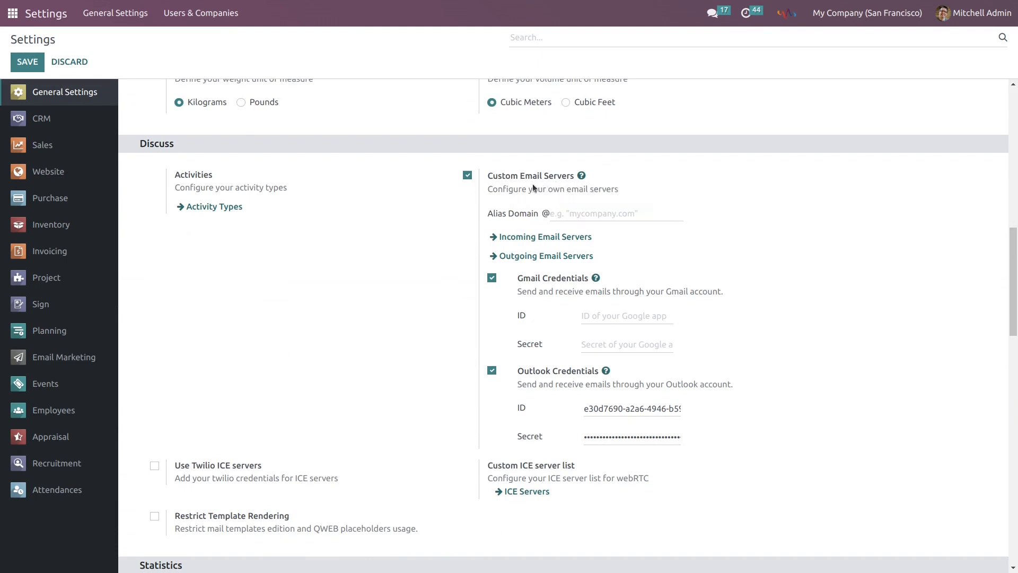
mouse_move(581, 175)
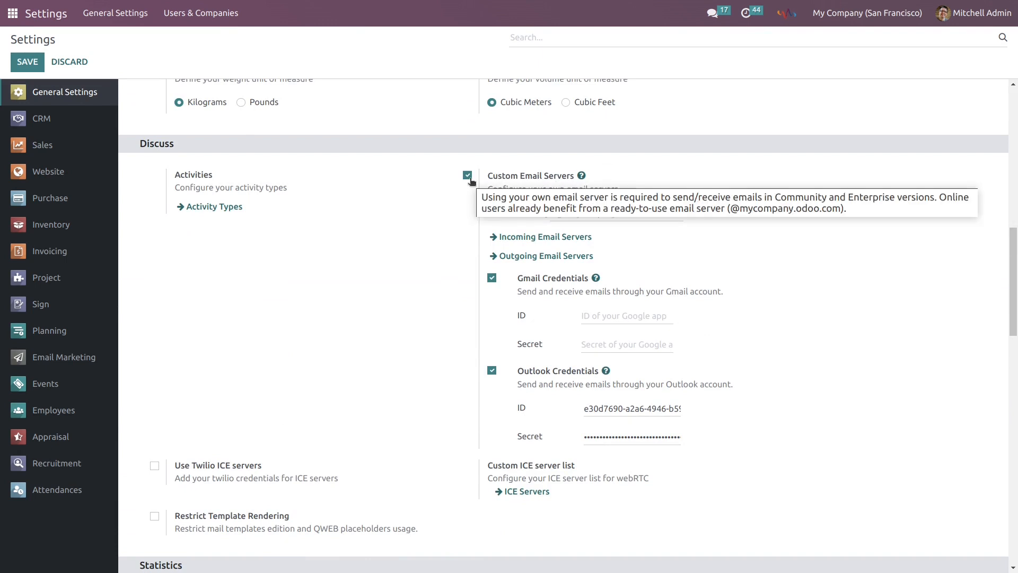
mouse_move(495, 383)
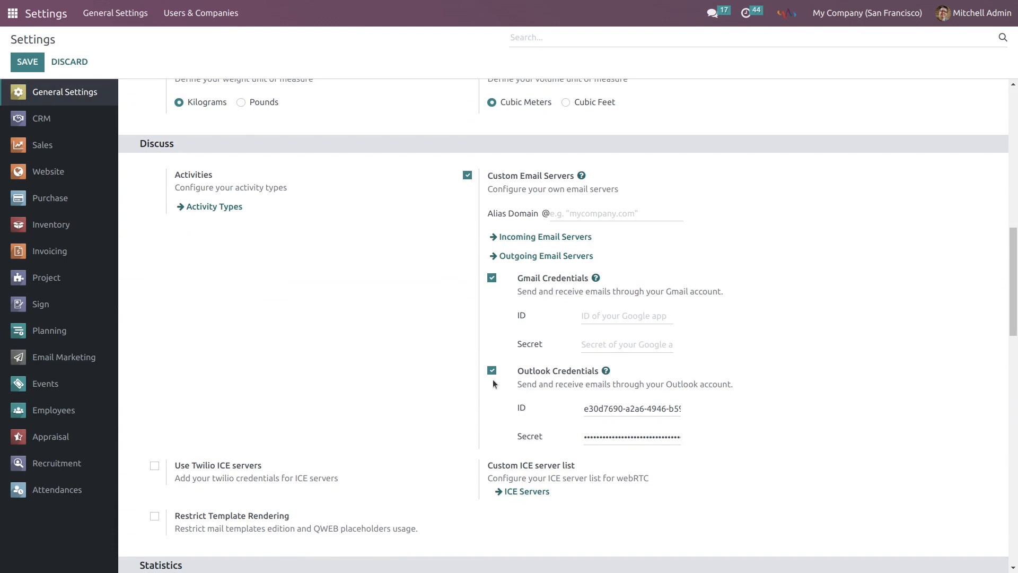
mouse_move(575, 442)
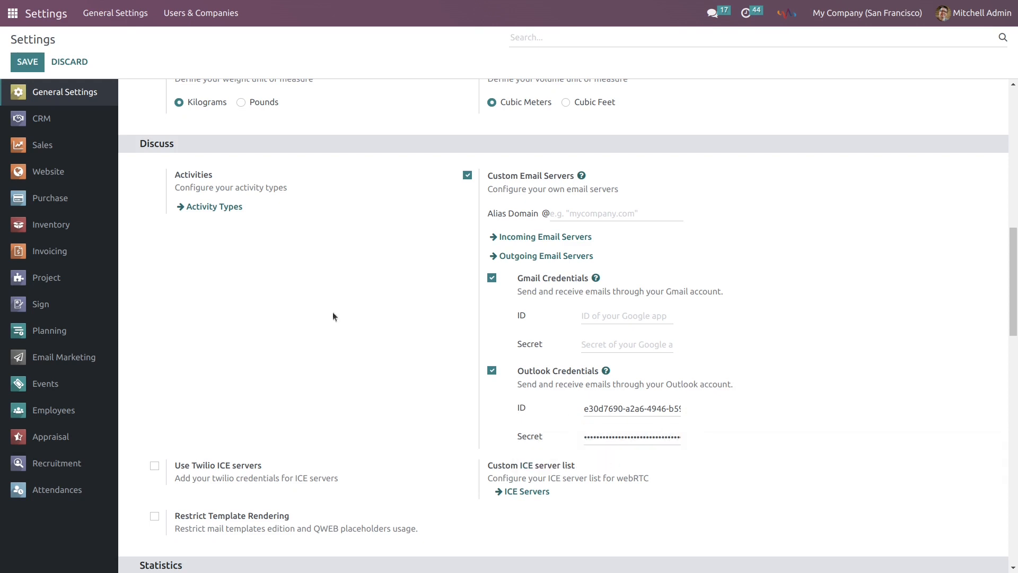
mouse_move(111, 43)
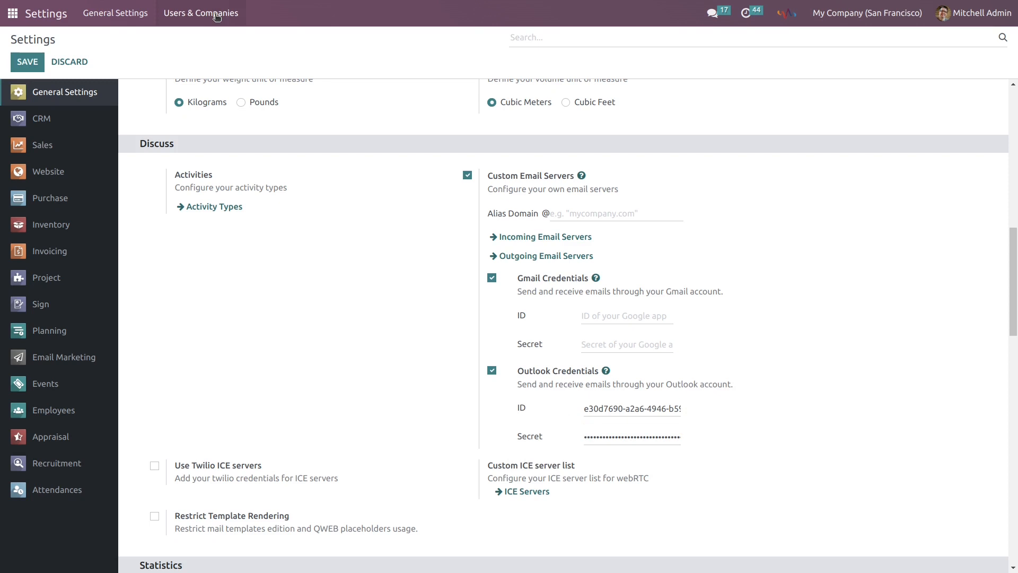
Show the Users list from the Users & Companies menu.
click(200, 14)
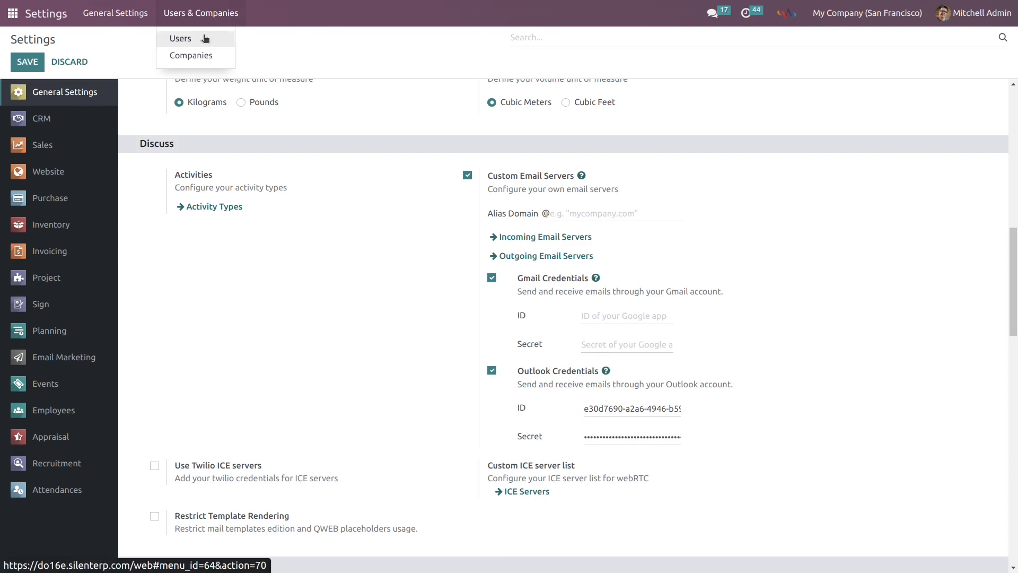
click(181, 38)
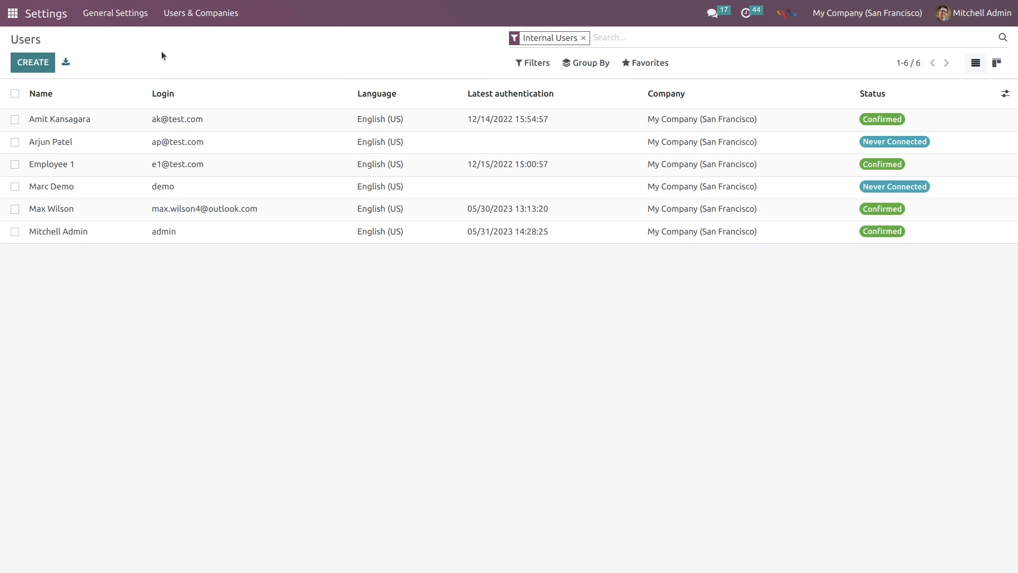
mouse_move(140, 56)
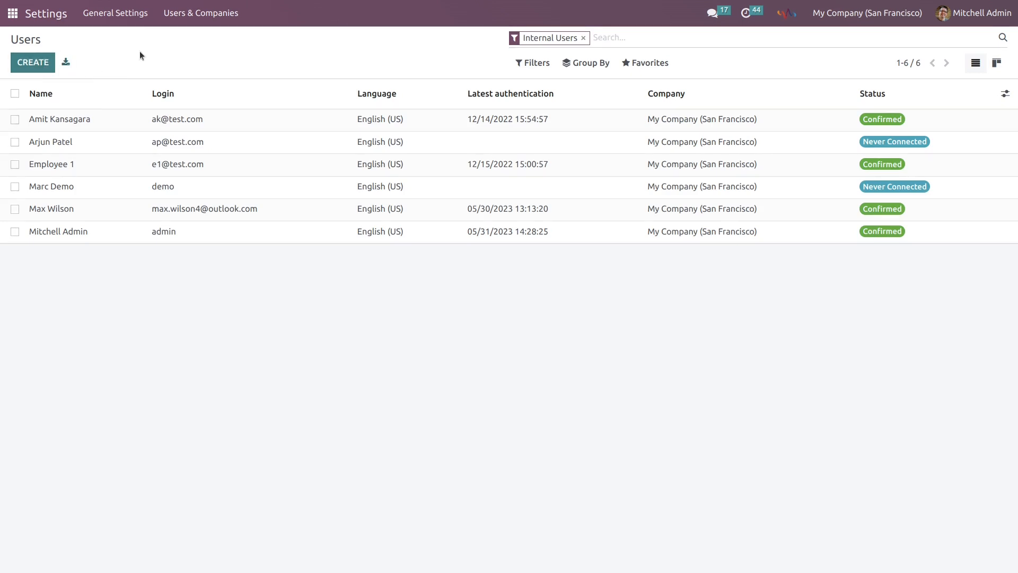
mouse_move(101, 259)
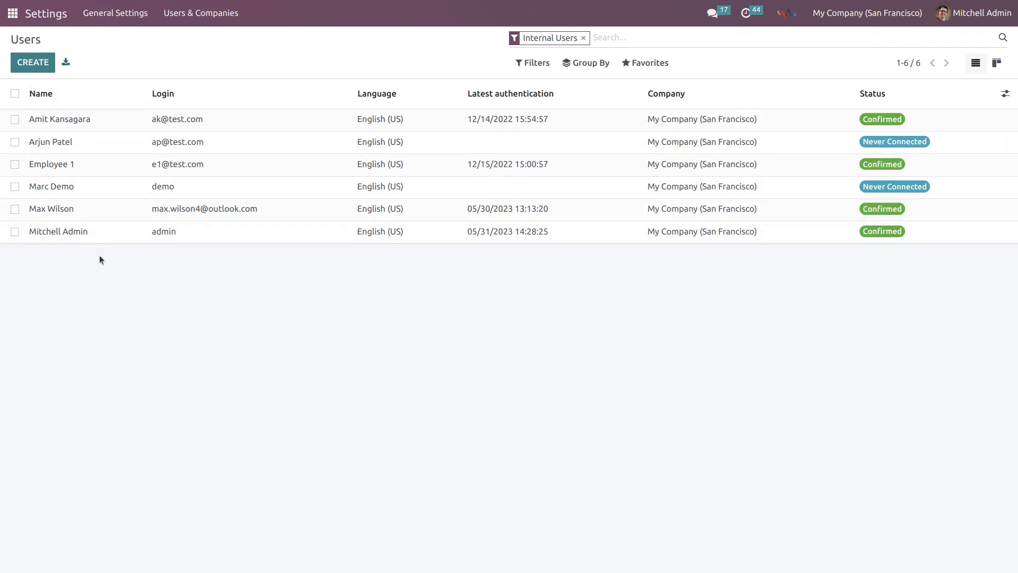
mouse_move(120, 315)
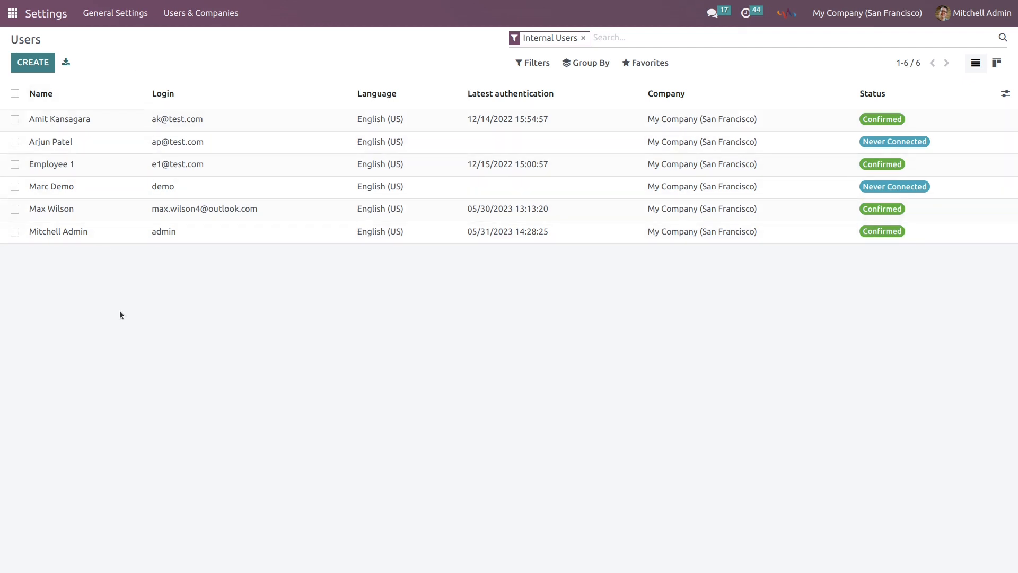
mouse_move(189, 215)
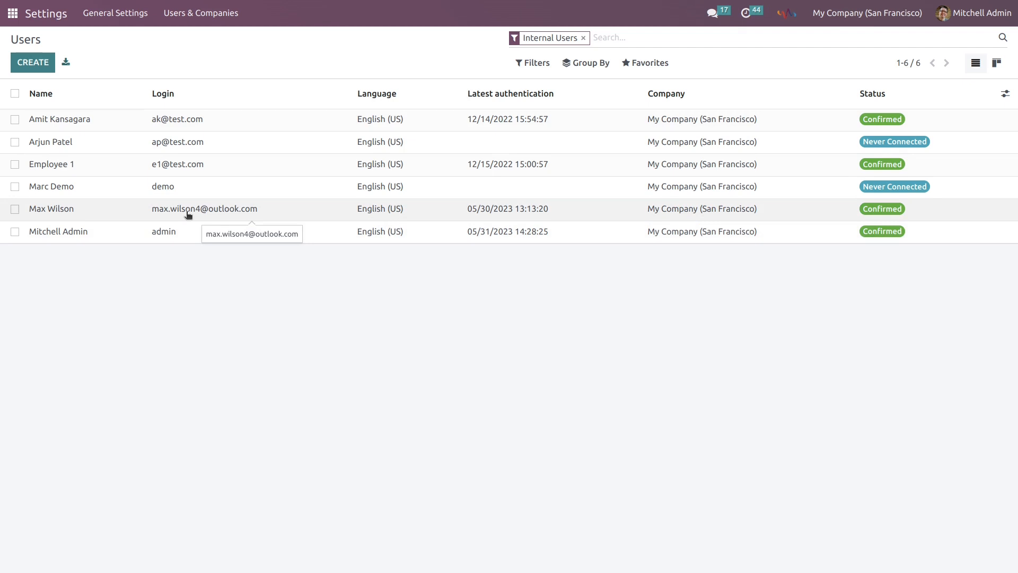
mouse_move(175, 214)
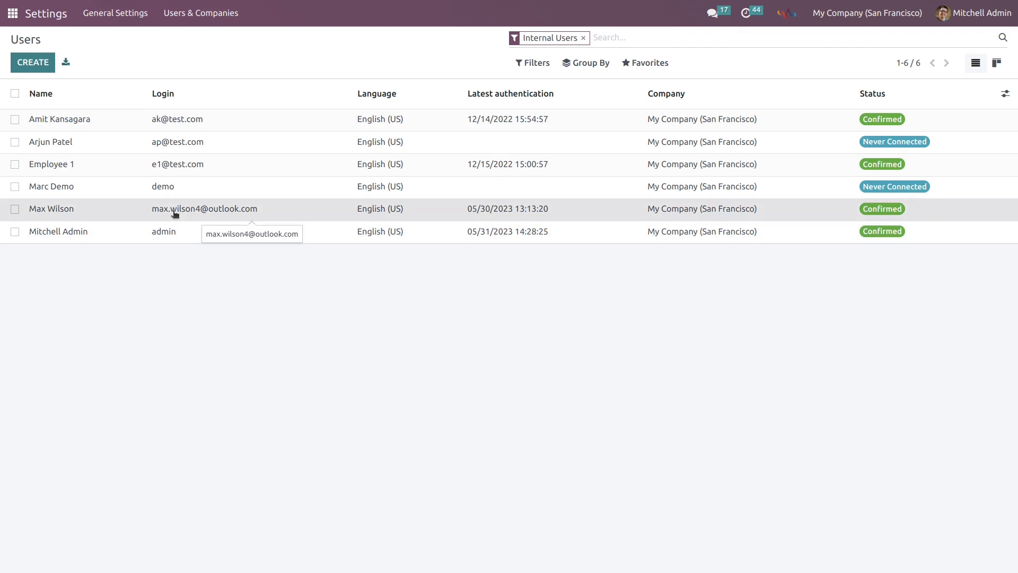
click(51, 209)
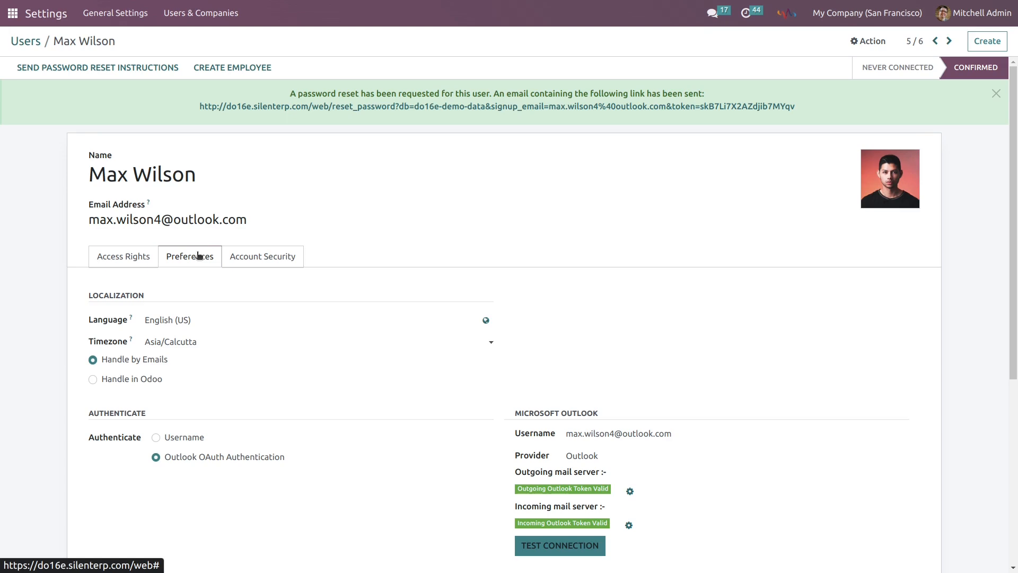
scroll(down, 3)
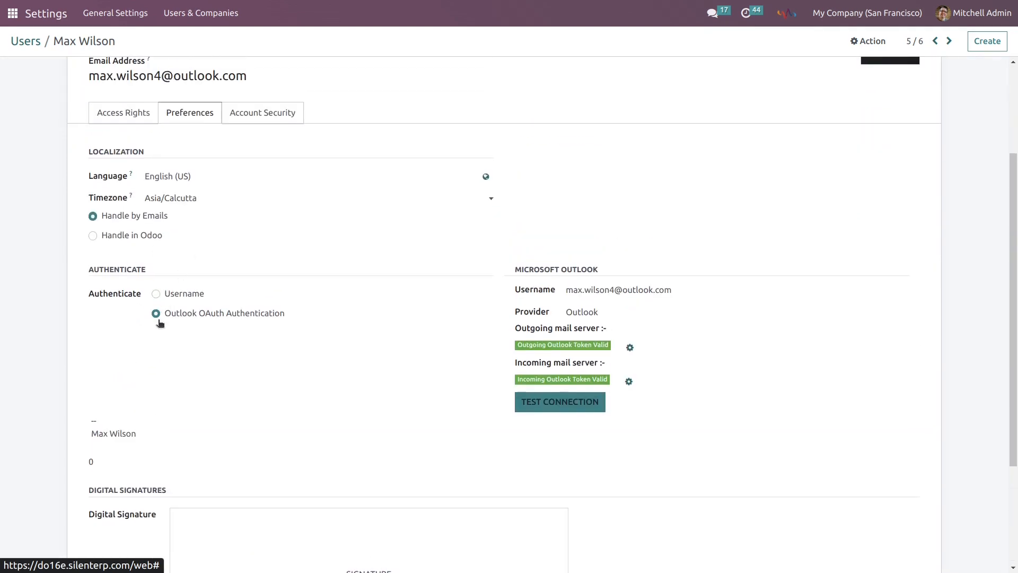
scroll(down, 3)
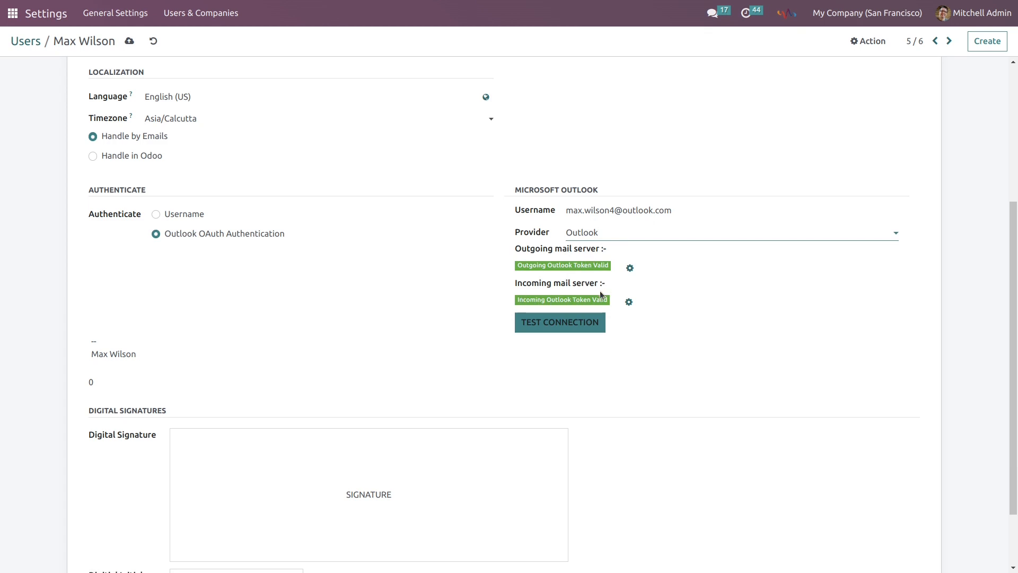
mouse_move(560, 264)
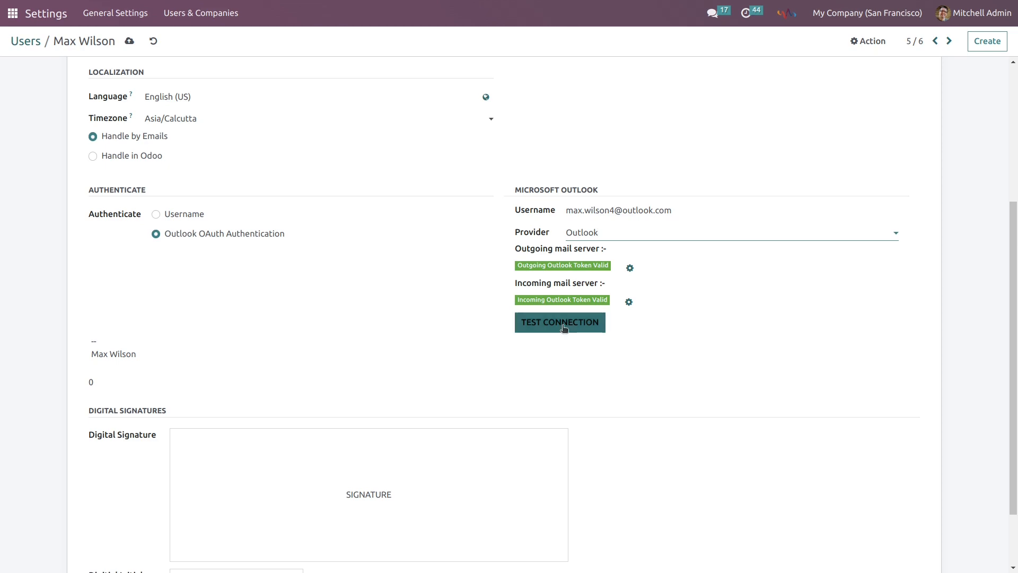
click(560, 322)
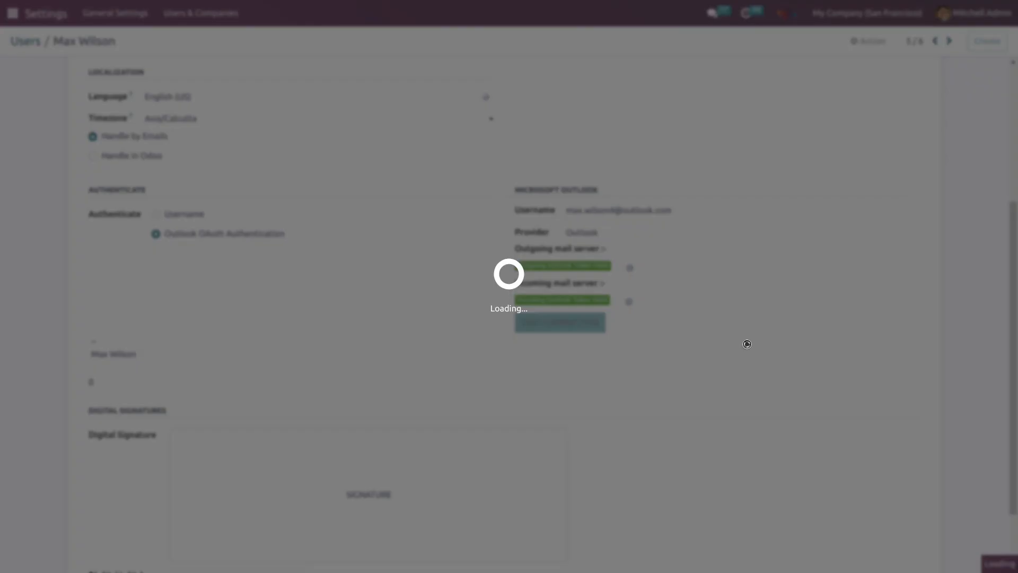
click(560, 322)
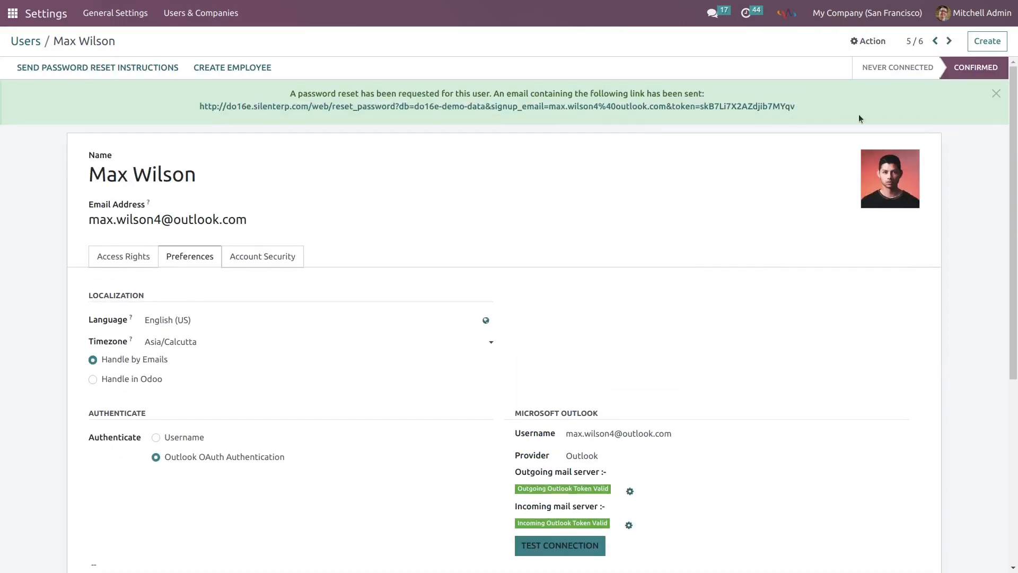
mouse_move(720, 233)
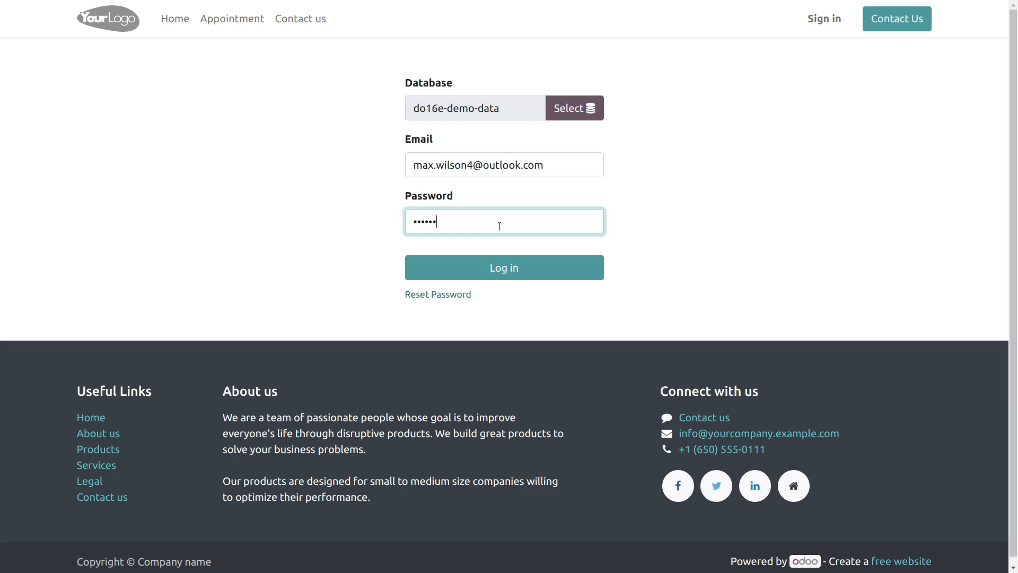
click(504, 268)
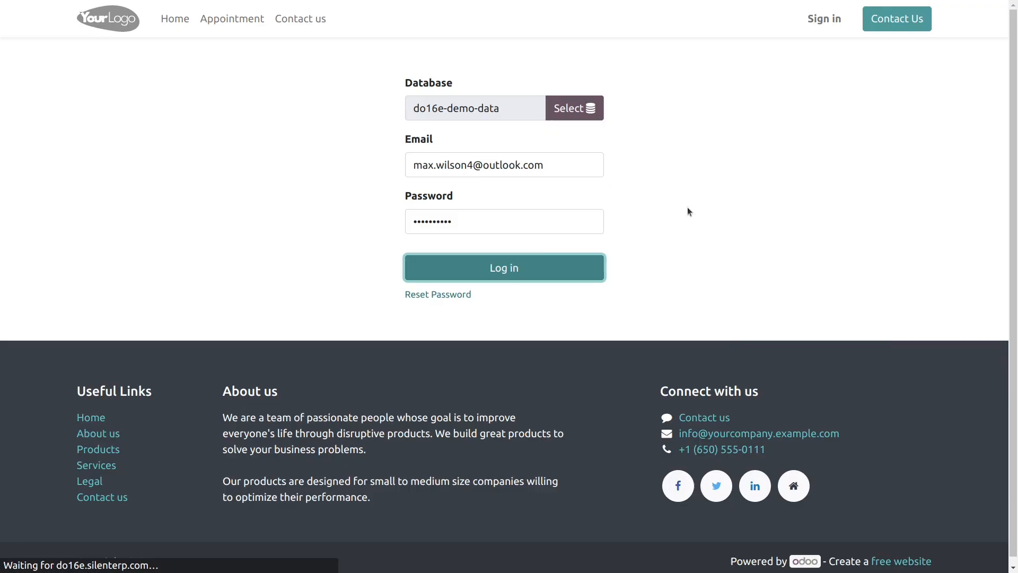
click(505, 268)
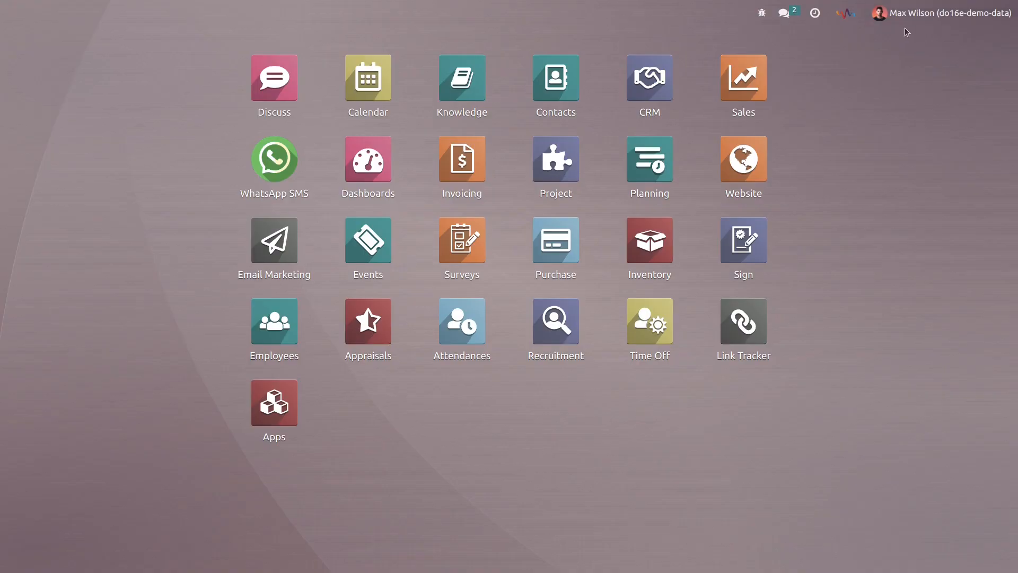
mouse_move(915, 213)
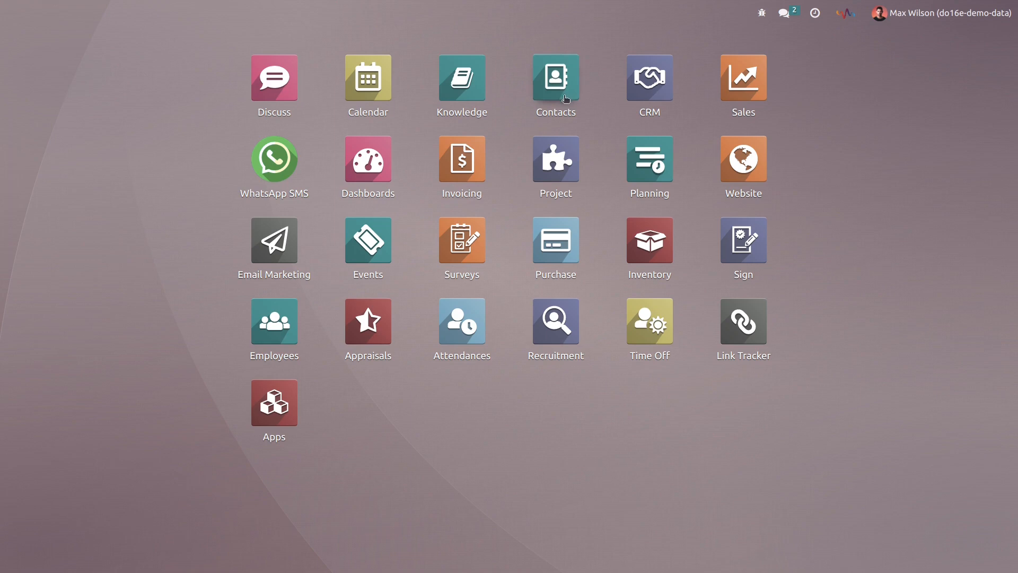
mouse_move(555, 81)
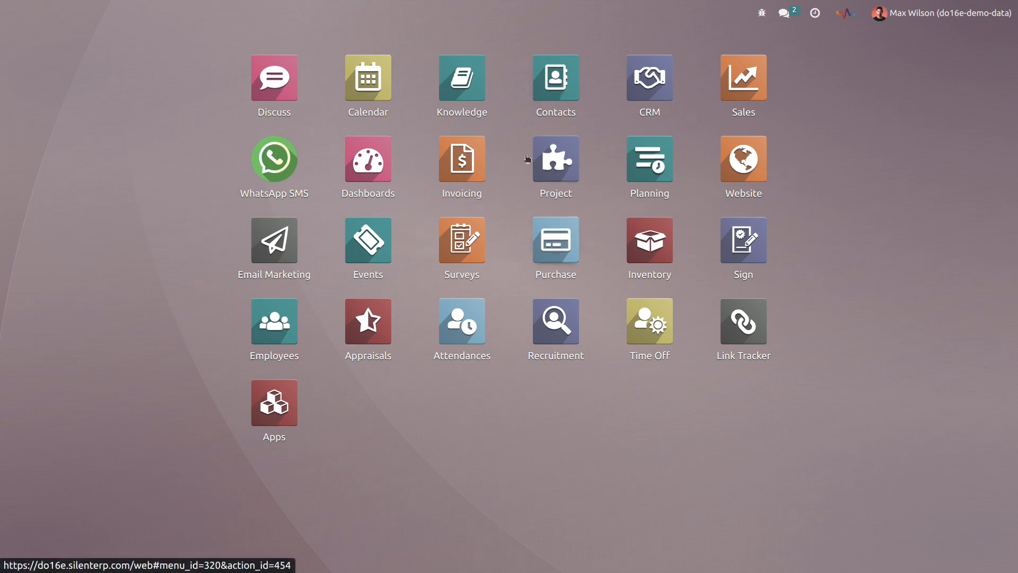
Find and open the Mitchell Admin contact with the outlook.com email in Contacts.
click(556, 77)
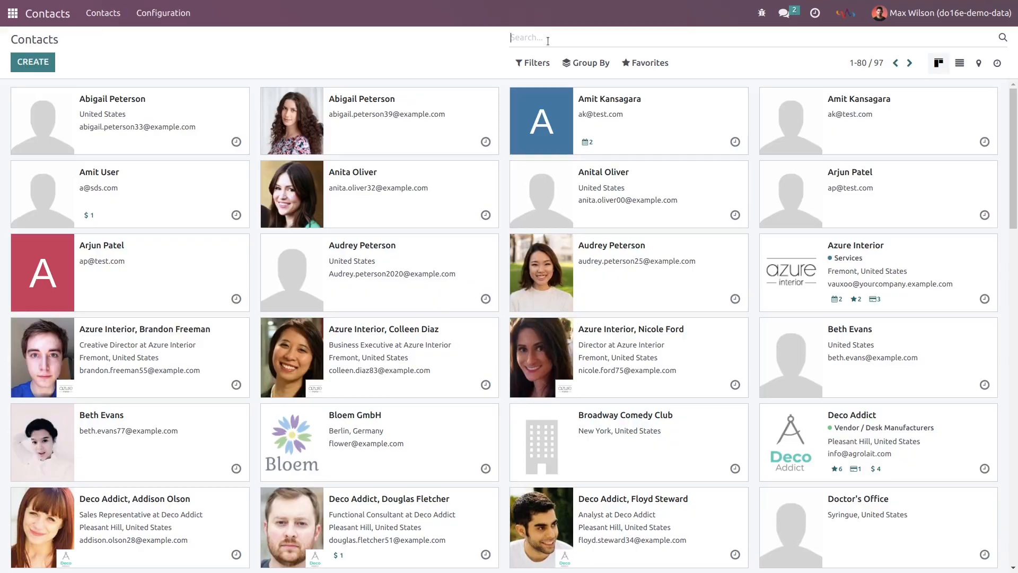
text(admin)
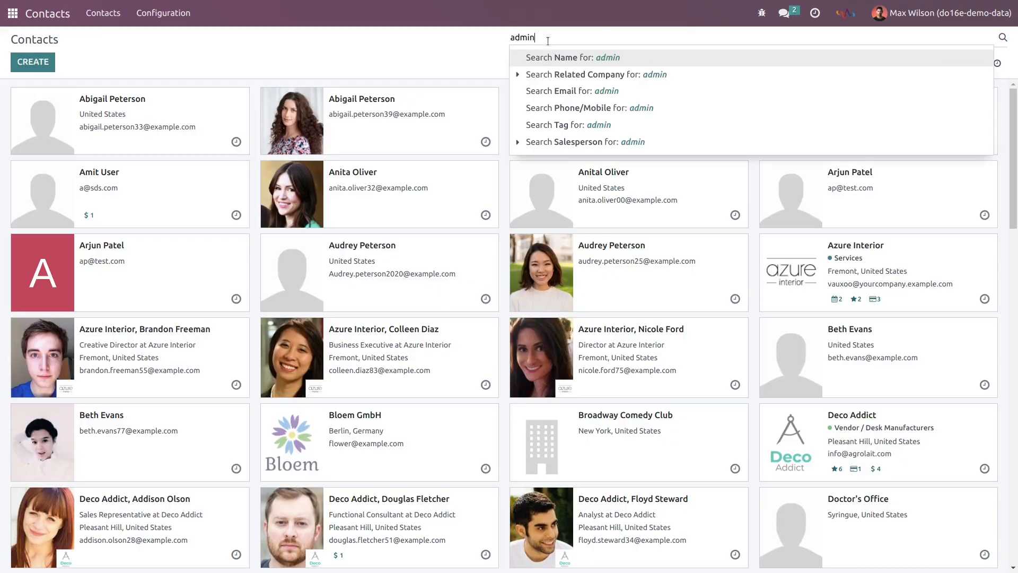
click(570, 58)
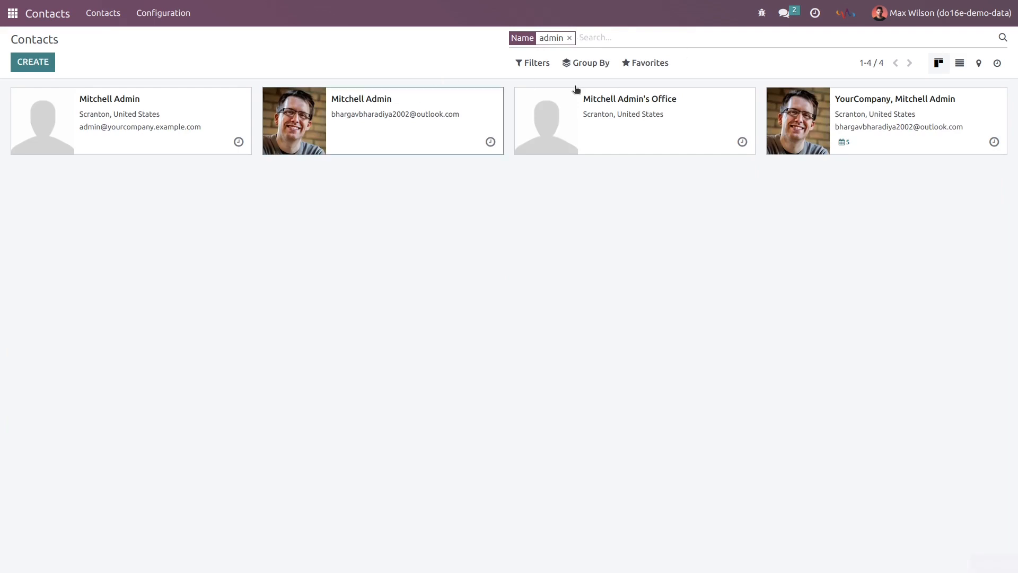
click(361, 99)
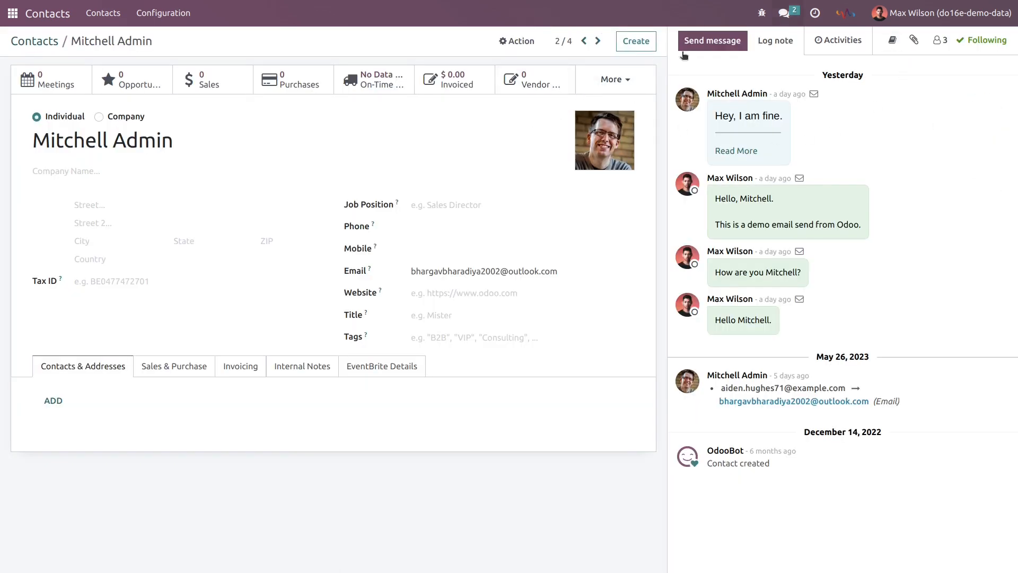
mouse_move(1005, 101)
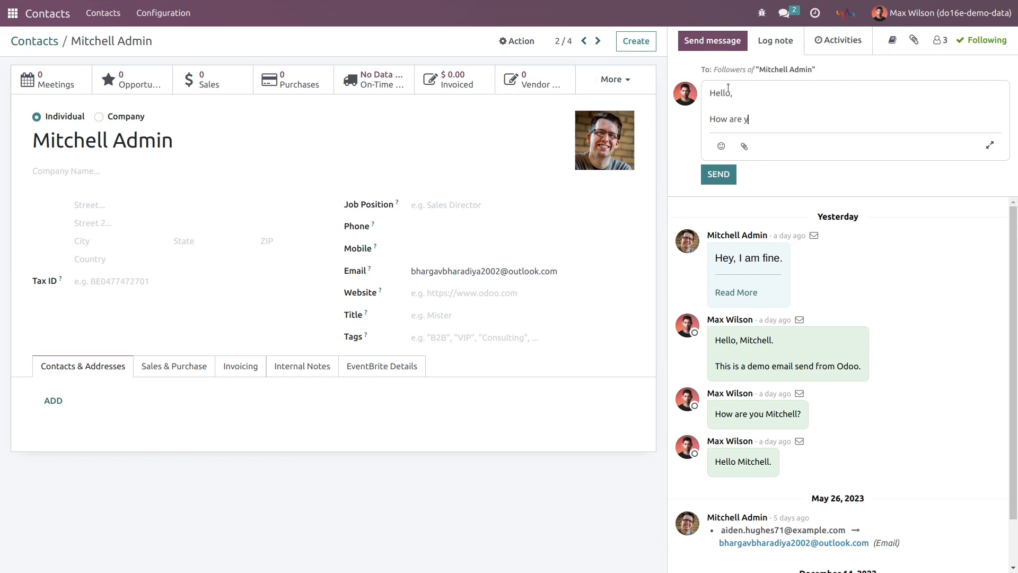
Send 'Hello, How are you? This is an email from odoo. Thanks.' from the chatter.
text(ou? This is e)
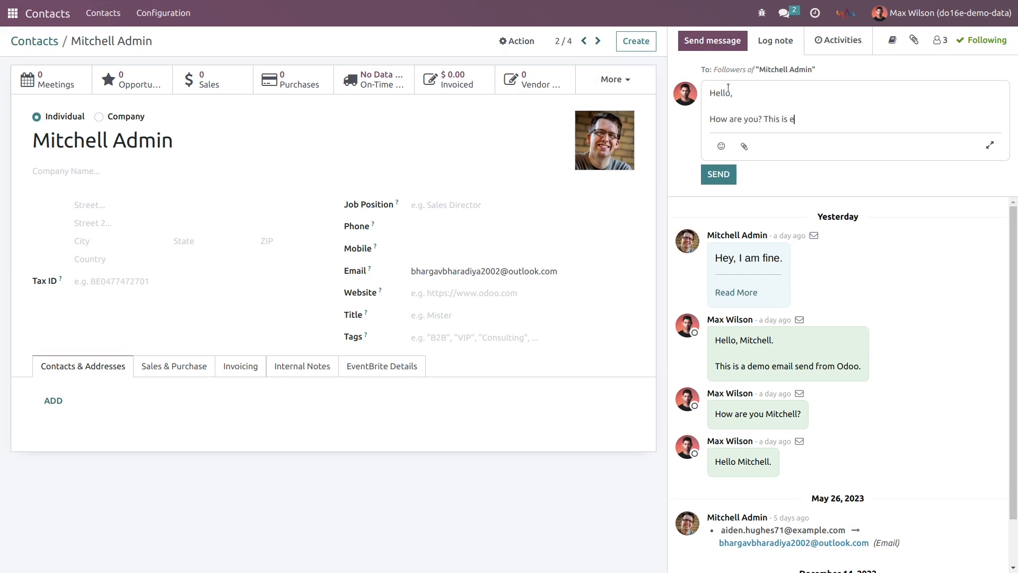
text(an email from o)
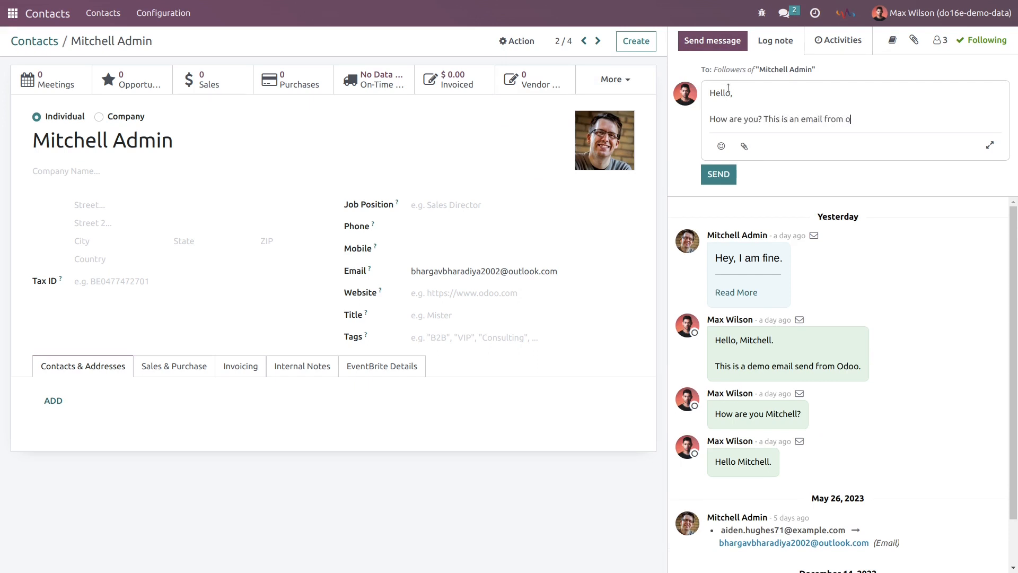
text(doo.)
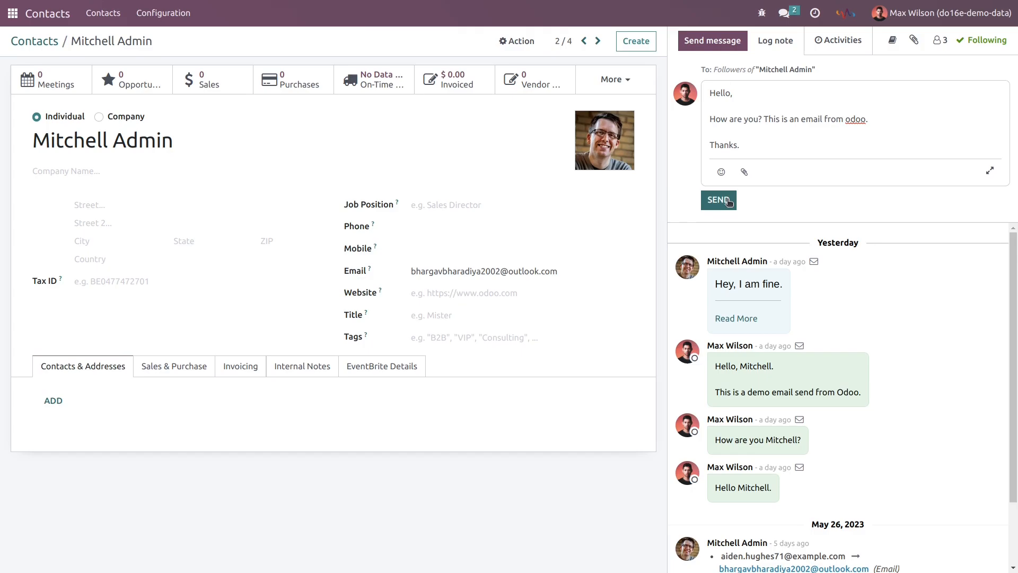
click(719, 200)
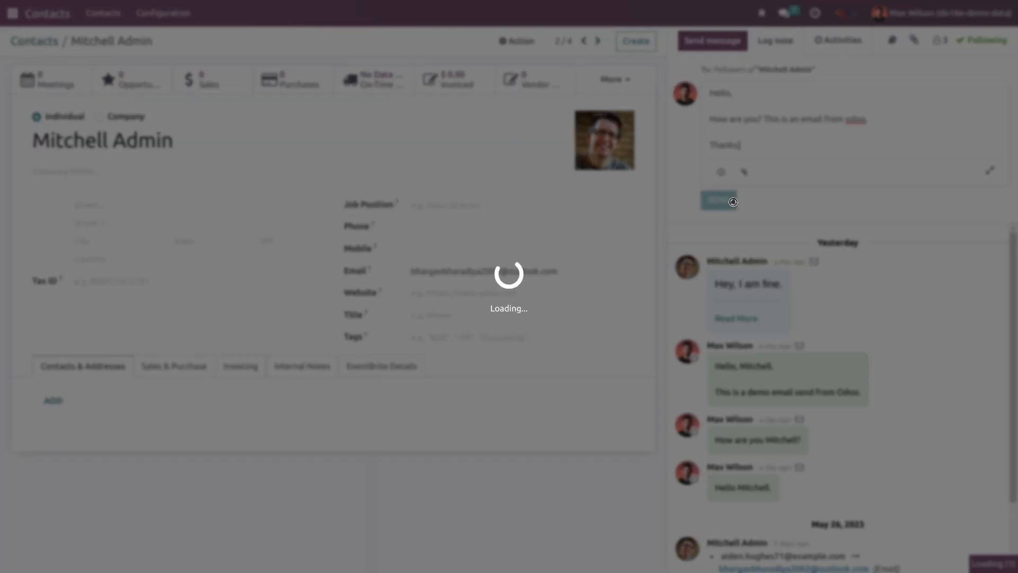
click(715, 199)
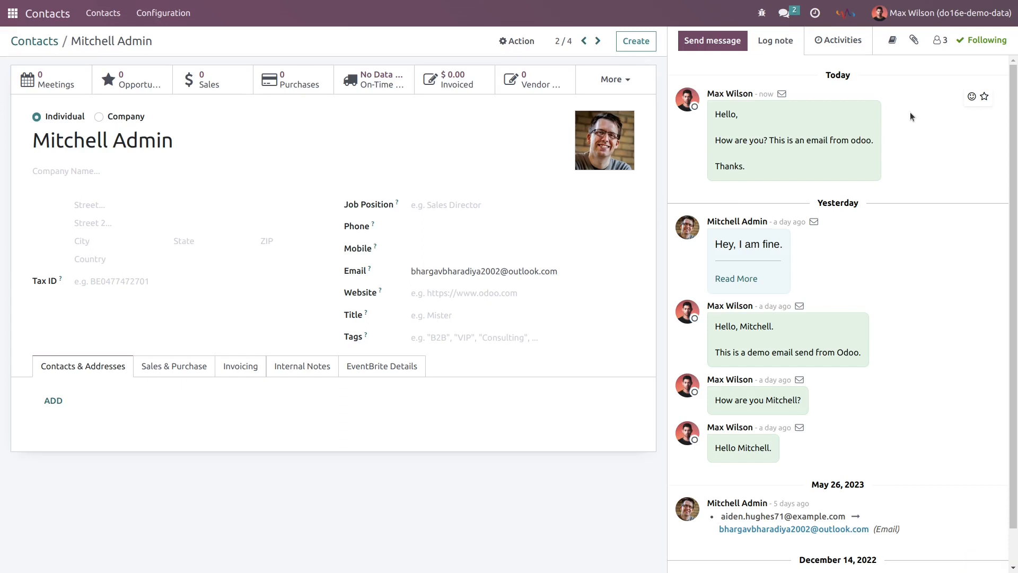
mouse_move(869, 132)
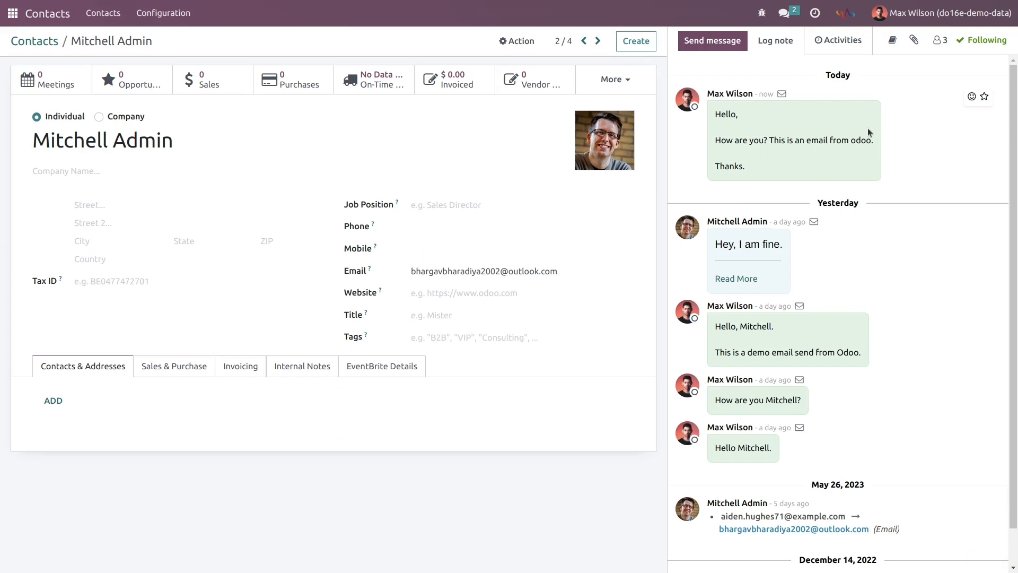
mouse_move(524, 154)
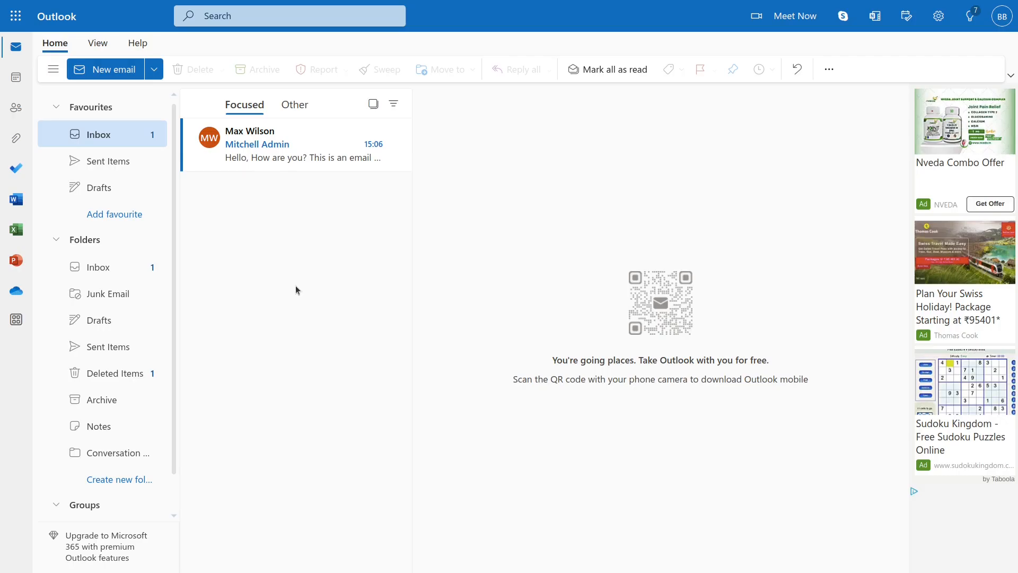
mouse_move(249, 158)
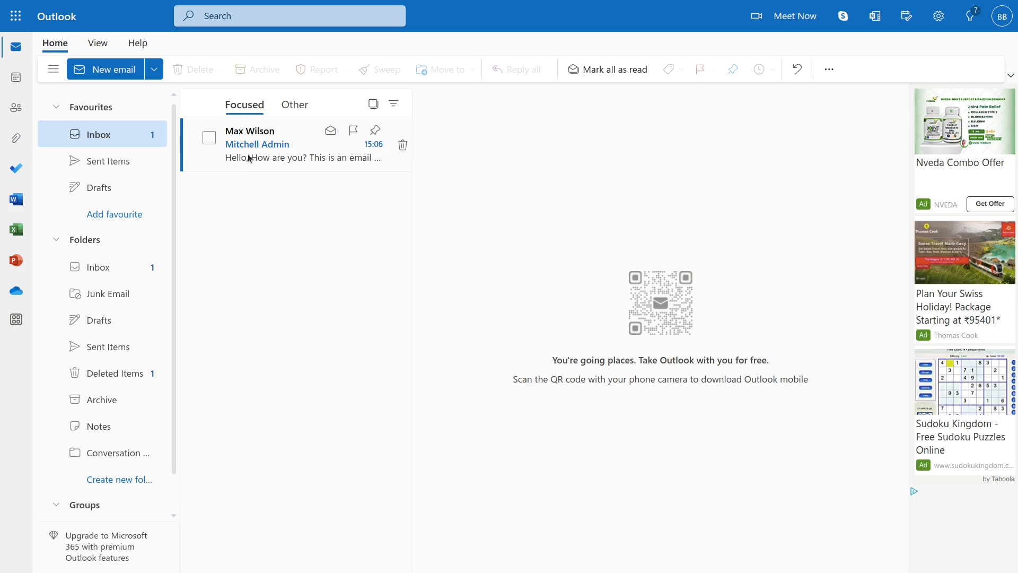
mouse_move(259, 139)
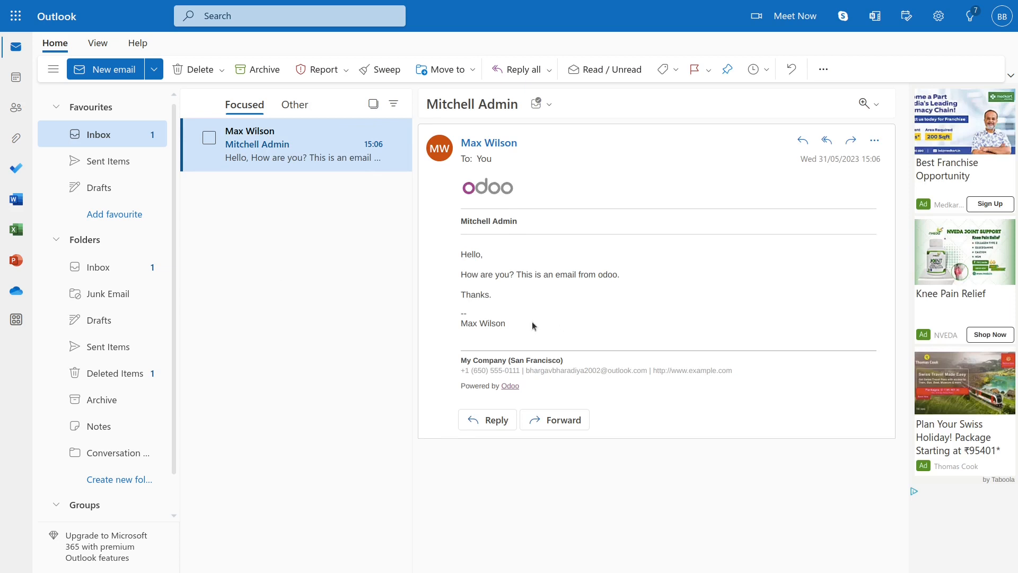
mouse_move(549, 322)
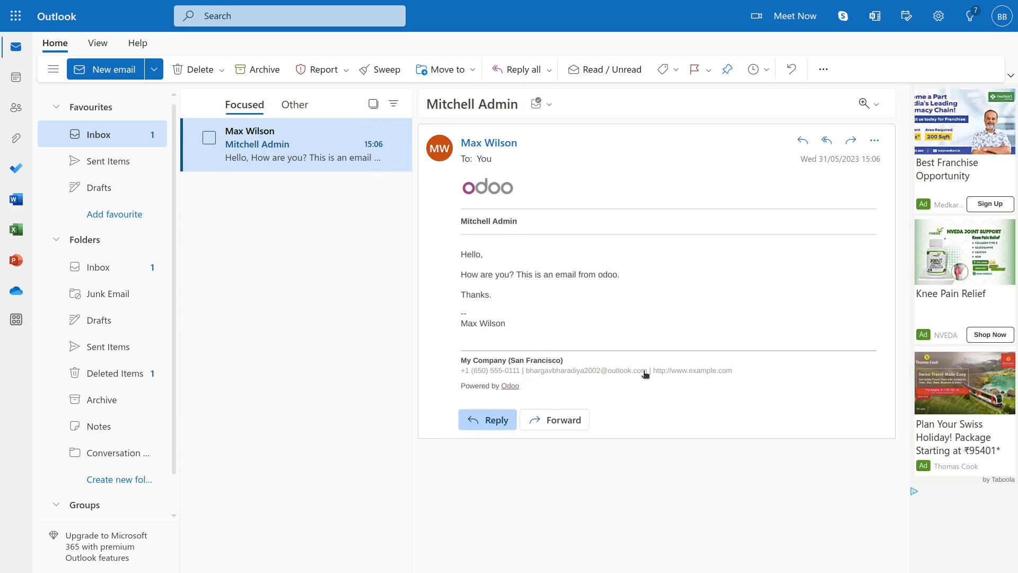
click(488, 419)
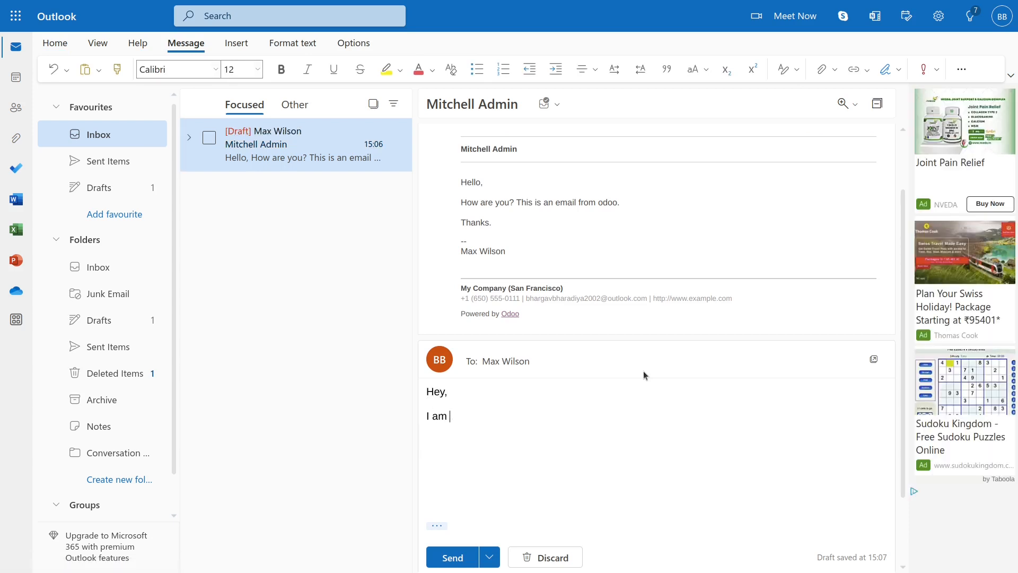
Send the reply 'Hey, I am fine. Thanks to connect with me.'.
text(fine.)
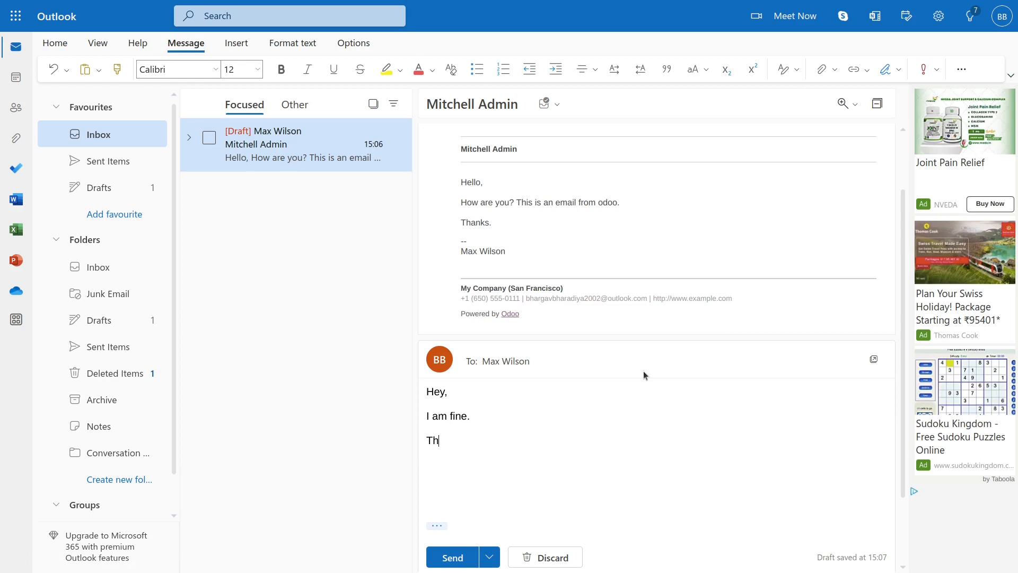
text(anks to connect w)
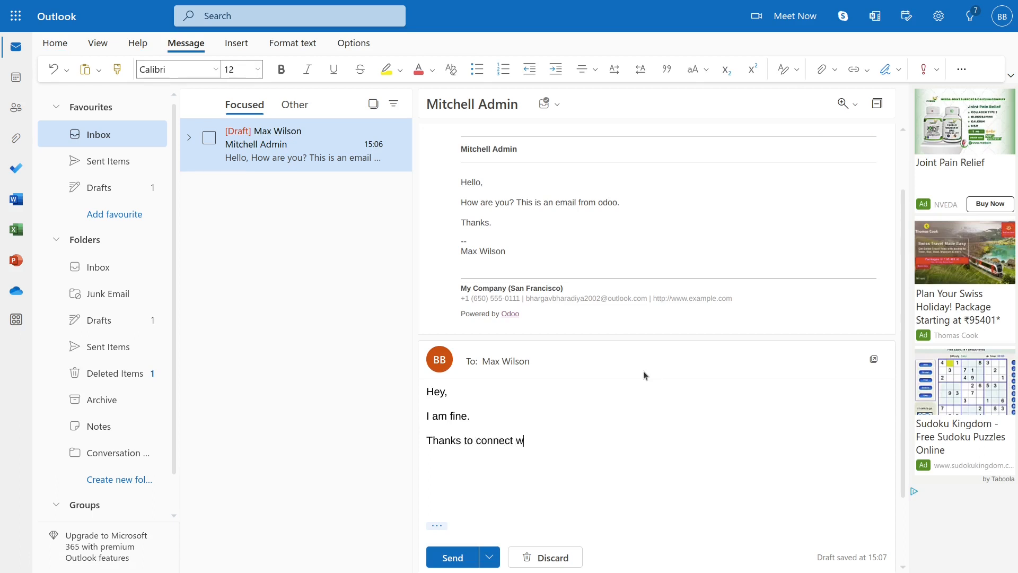
text(ith me.)
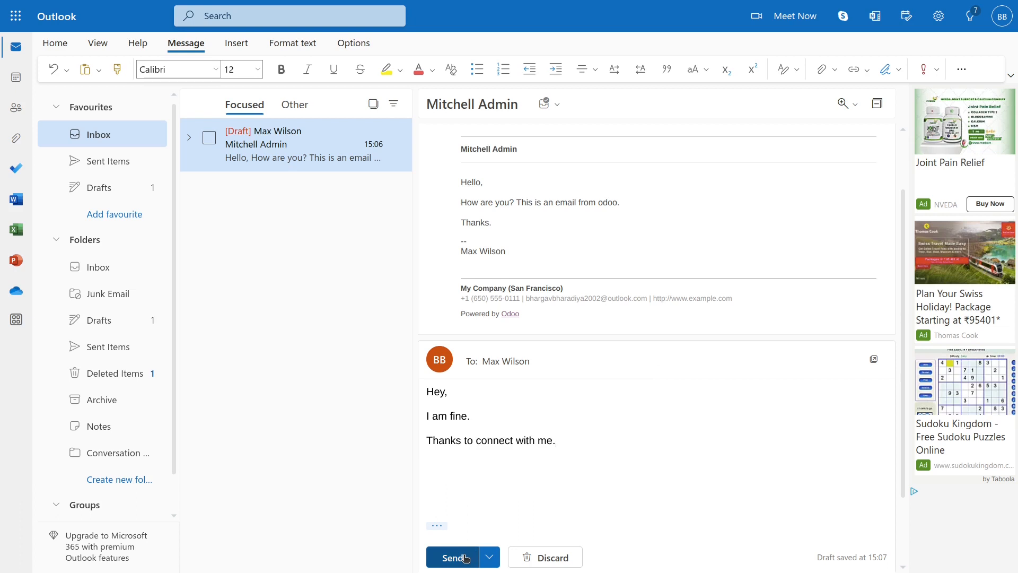
click(452, 557)
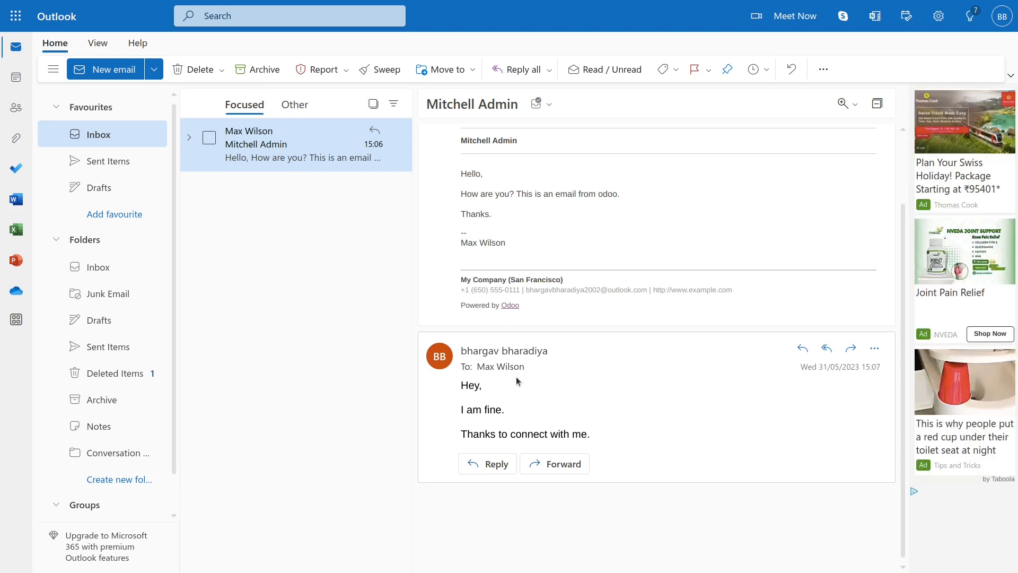
click(501, 366)
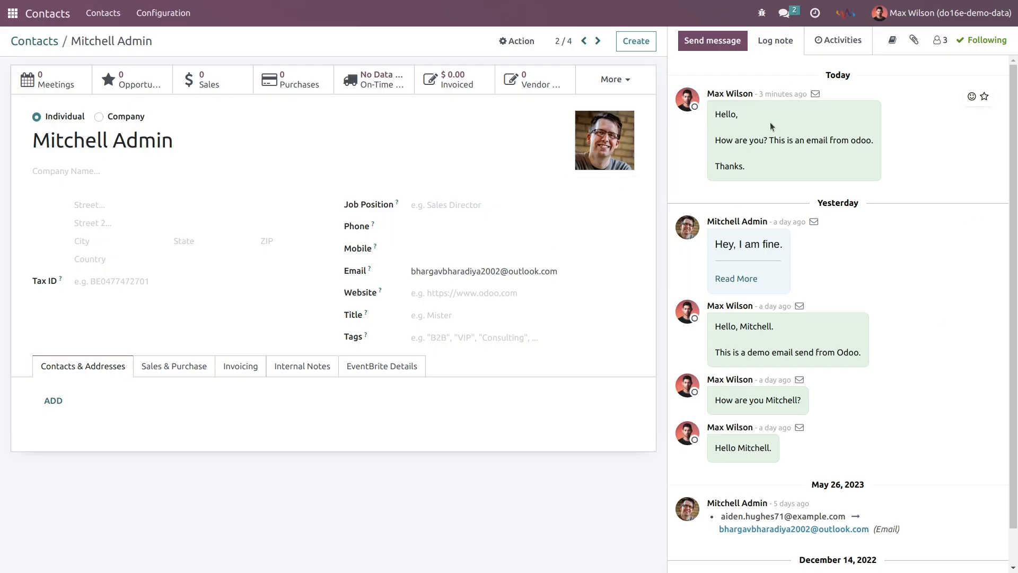
mouse_move(829, 113)
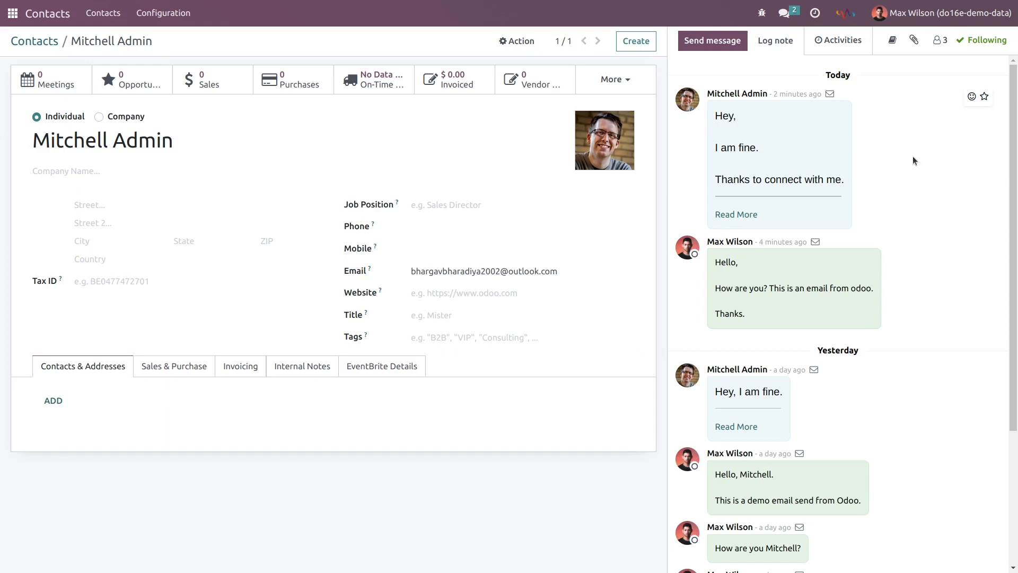
mouse_move(897, 140)
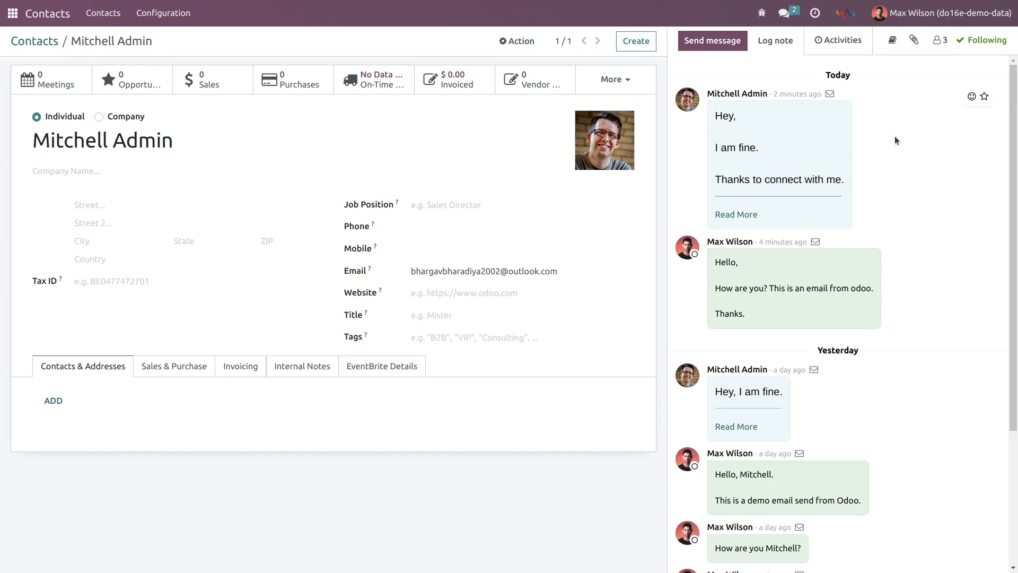
Go back to the Odoo home screen after the Outlook reply appears in the chatter.
click(13, 13)
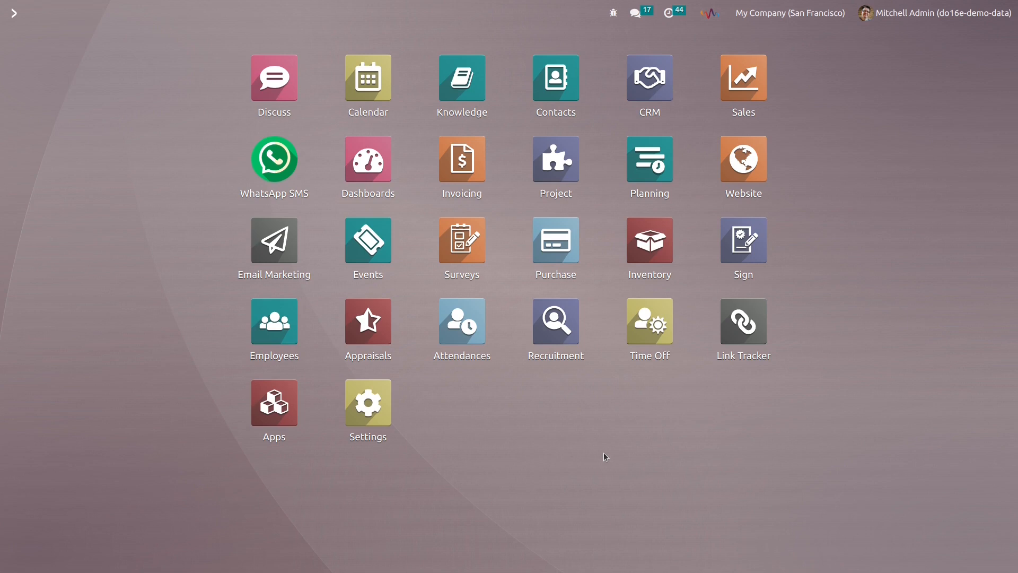
mouse_move(877, 28)
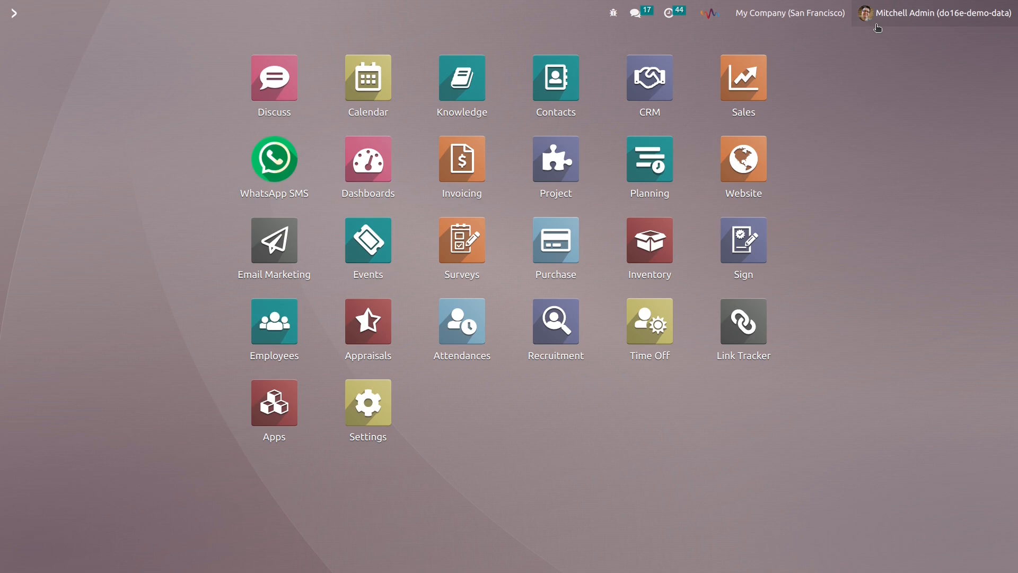
mouse_move(612, 15)
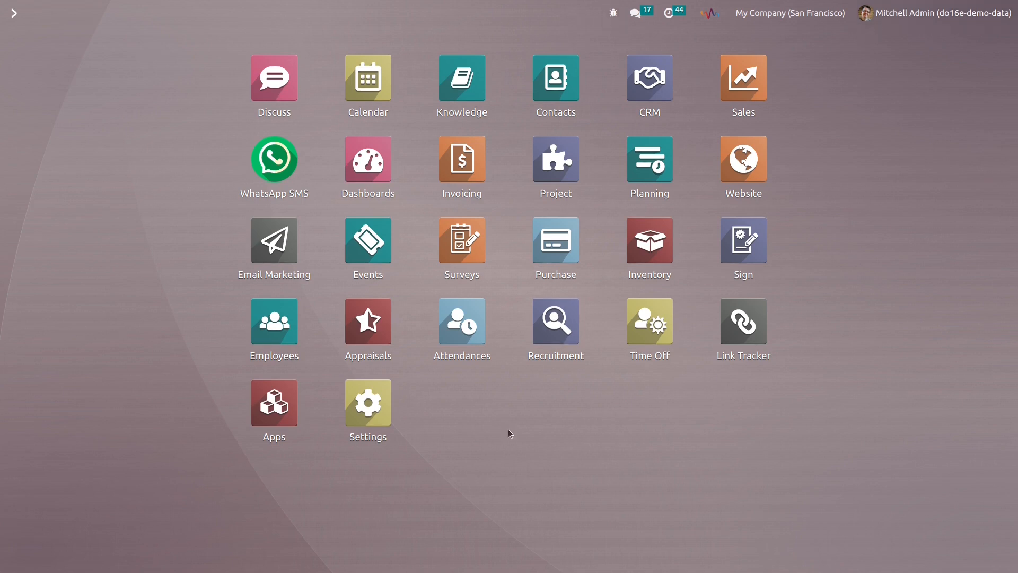
Search '/sch' for Scheduled Actions and open Mail: Fetchmail Service.
text(/sch)
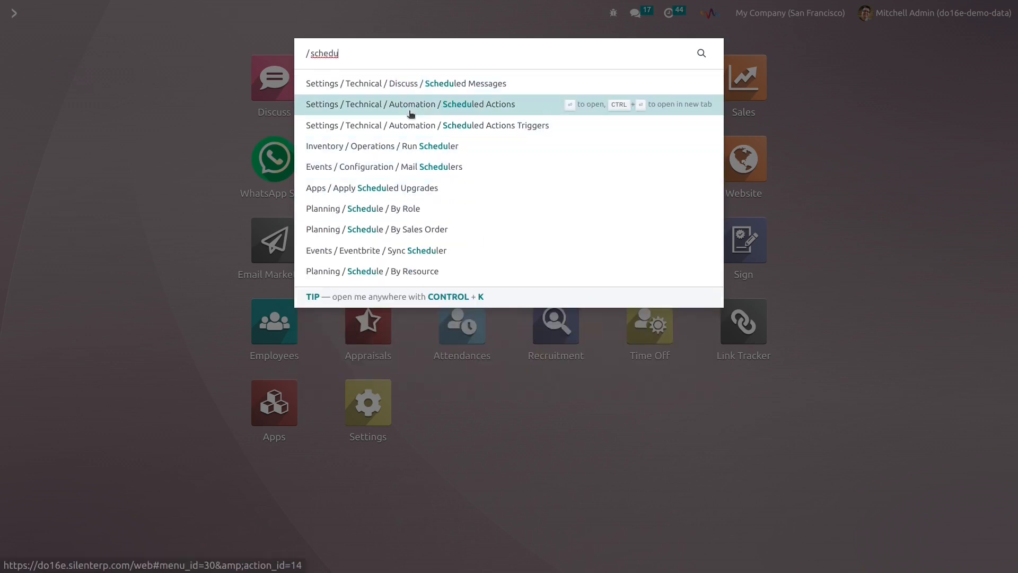
click(411, 104)
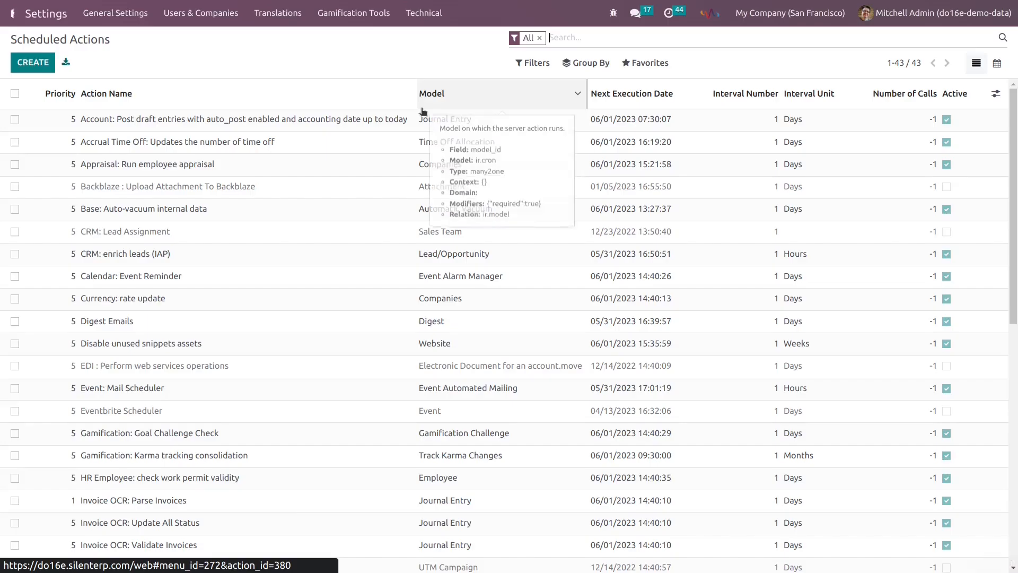
scroll(down, 3)
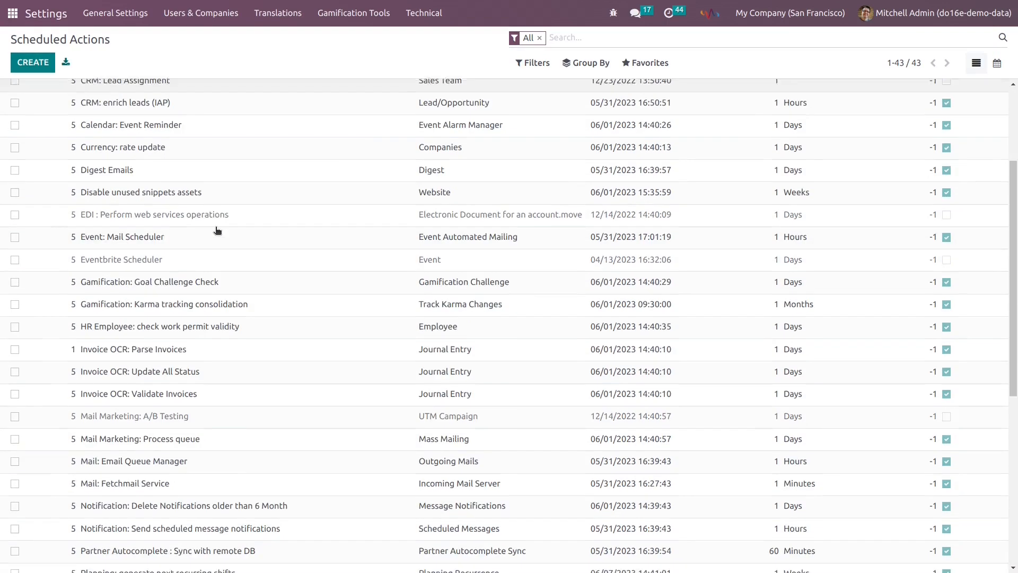
scroll(down, 3)
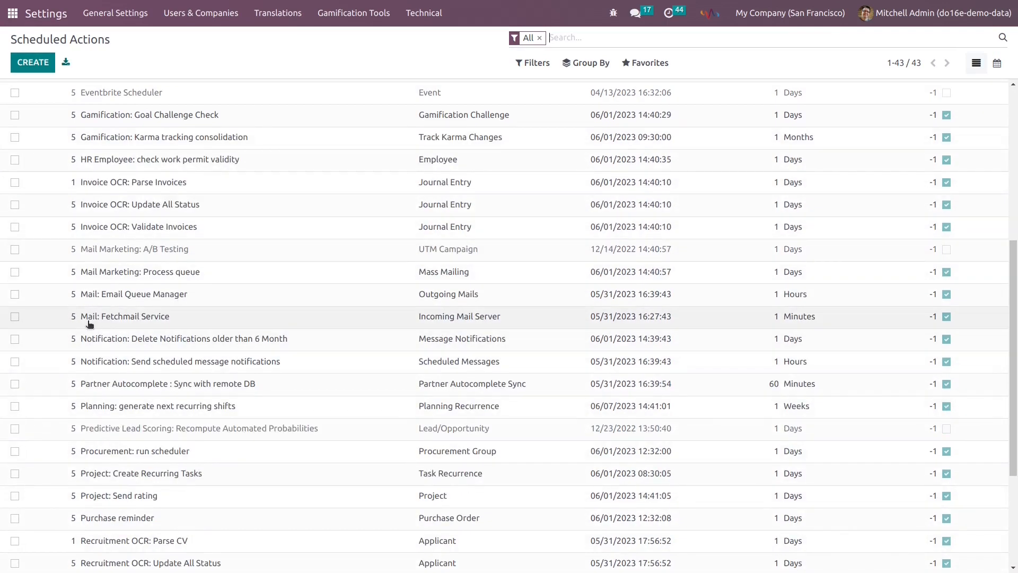
click(123, 316)
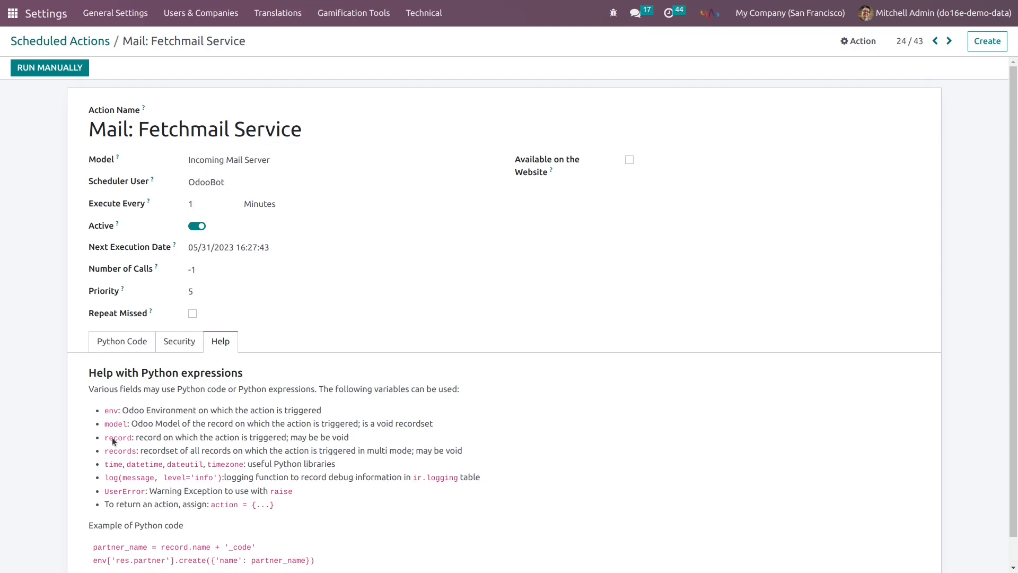
click(315, 121)
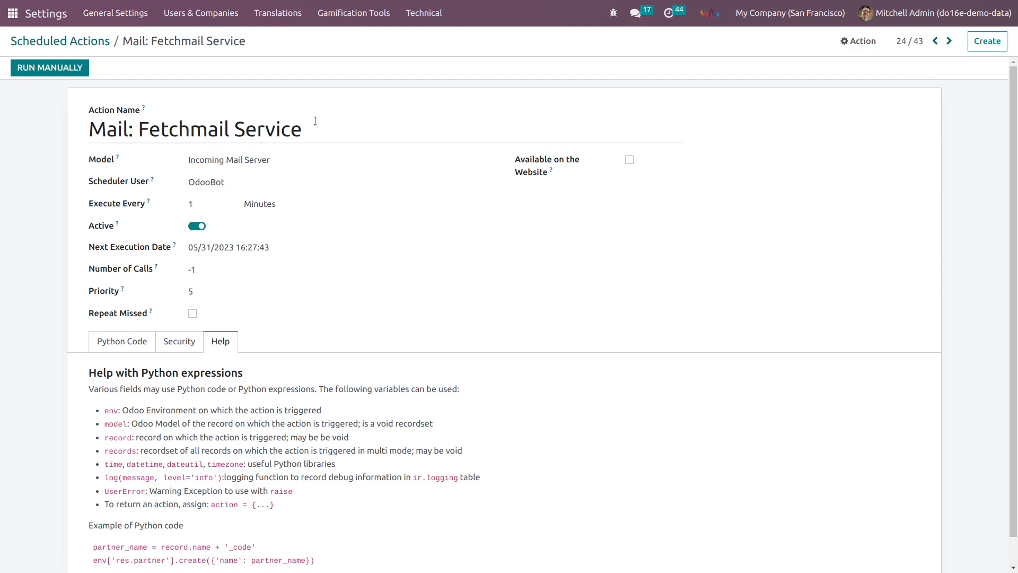
mouse_move(166, 116)
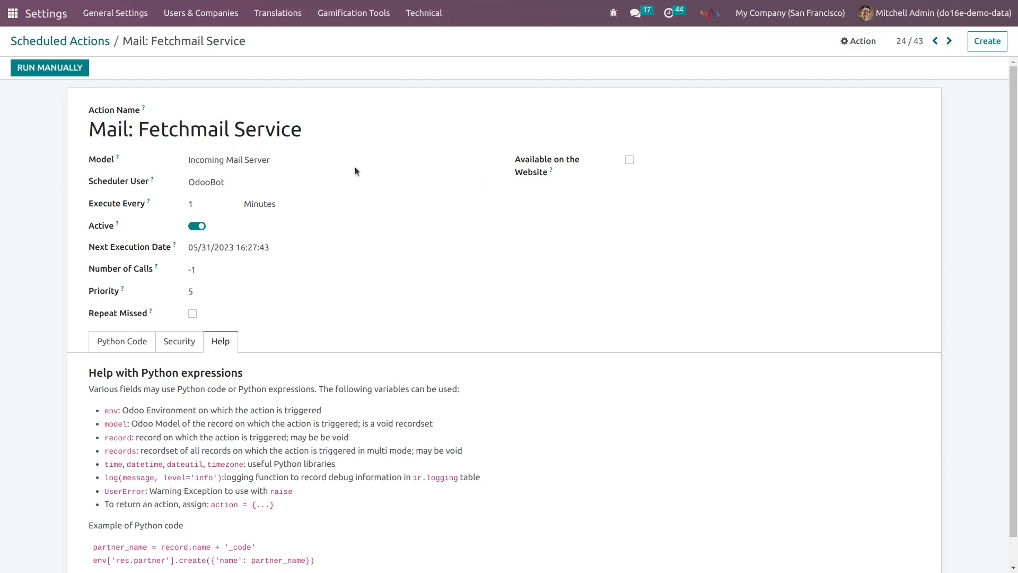
mouse_move(70, 63)
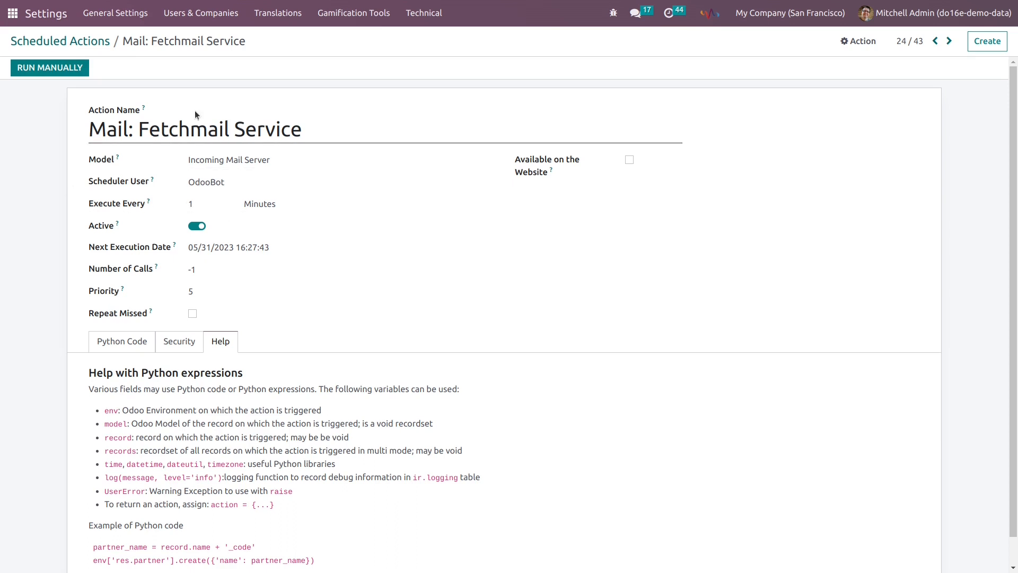
mouse_move(185, 285)
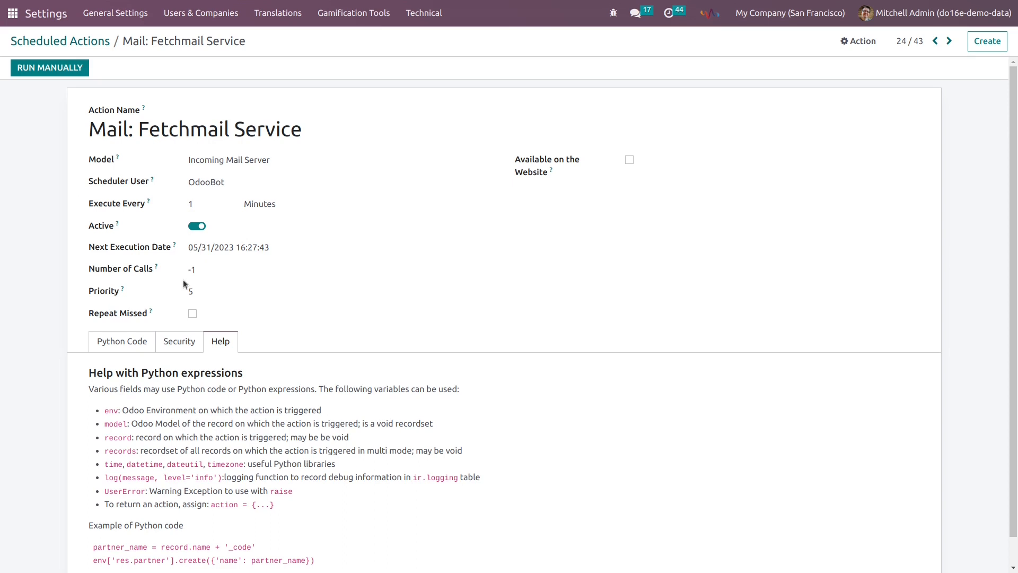